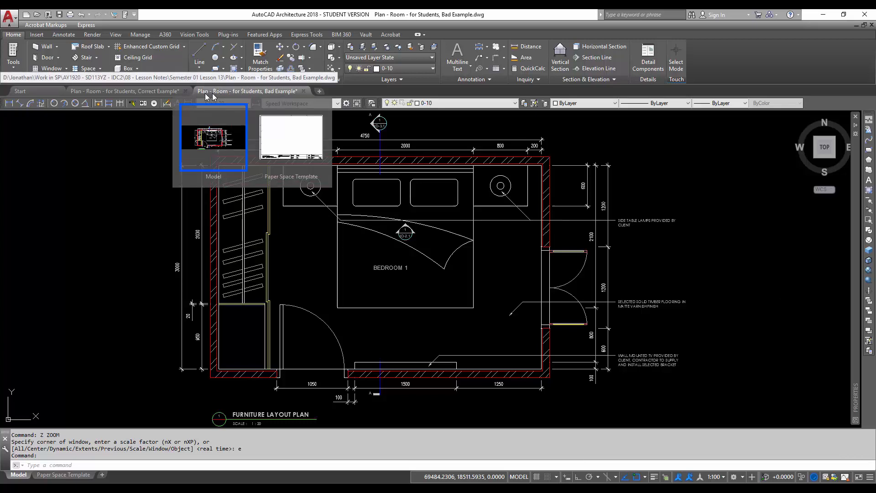
mouse_move(270, 94)
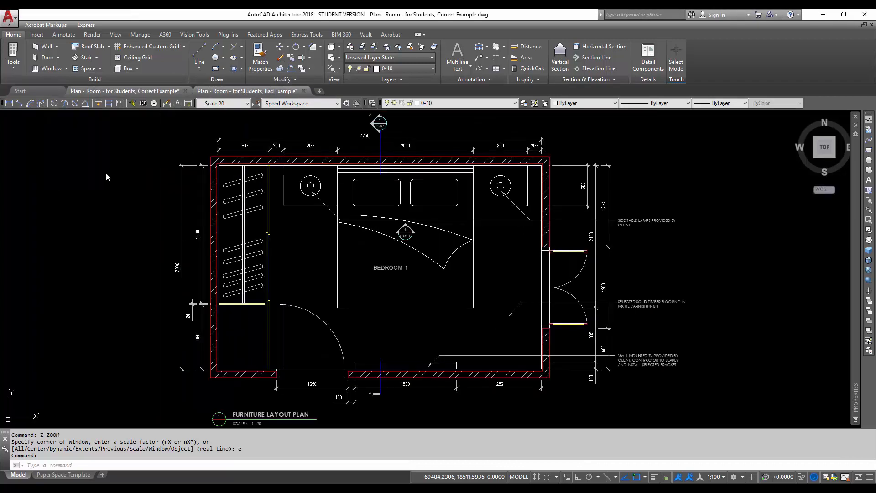
Step: Flip between the bad and correct example drawings, ending on the bad example
left_click(247, 91)
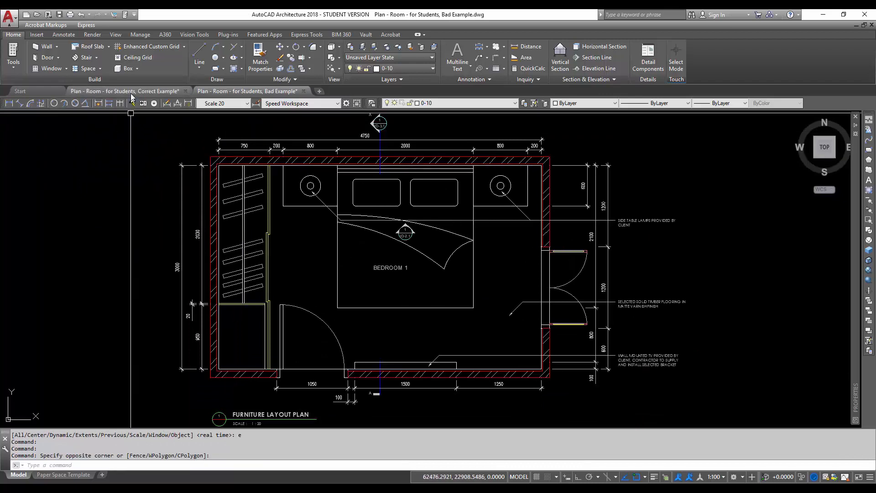
left_click(126, 92)
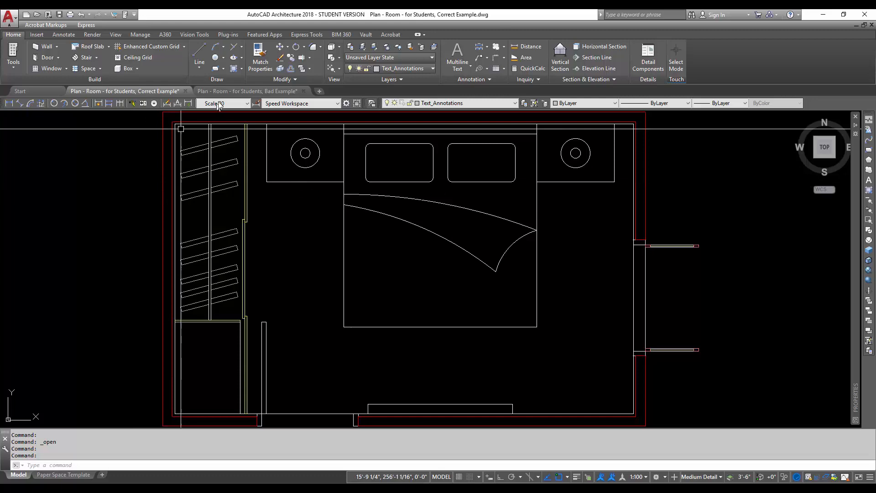
left_click(248, 91)
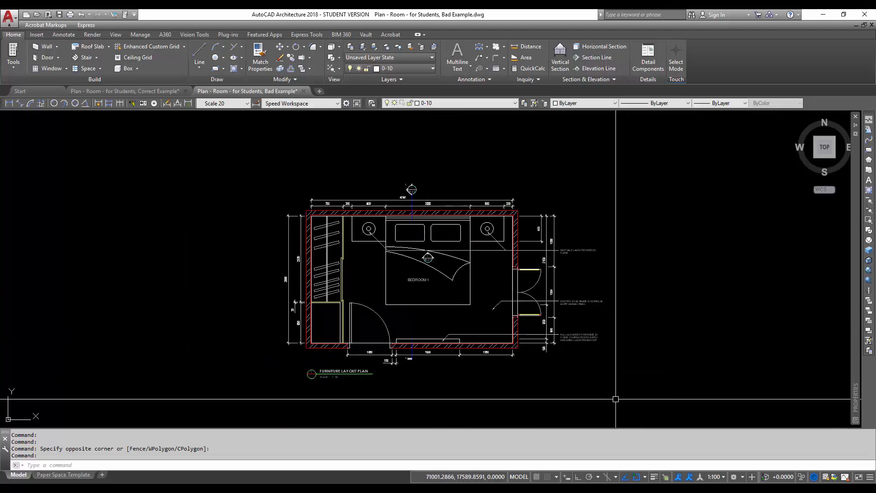
Step: Zoom around the bad plan and inspect its 2000 dimension, then cancel the selection
scroll("up", 3)
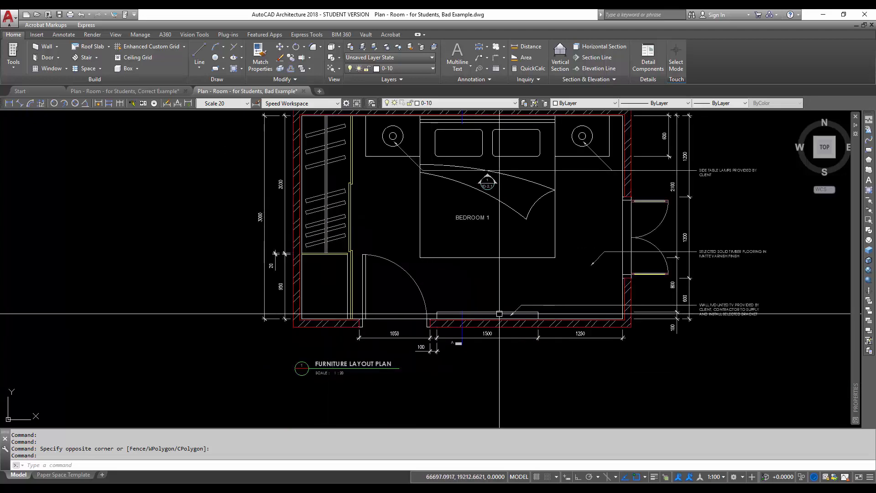
scroll("down", 3)
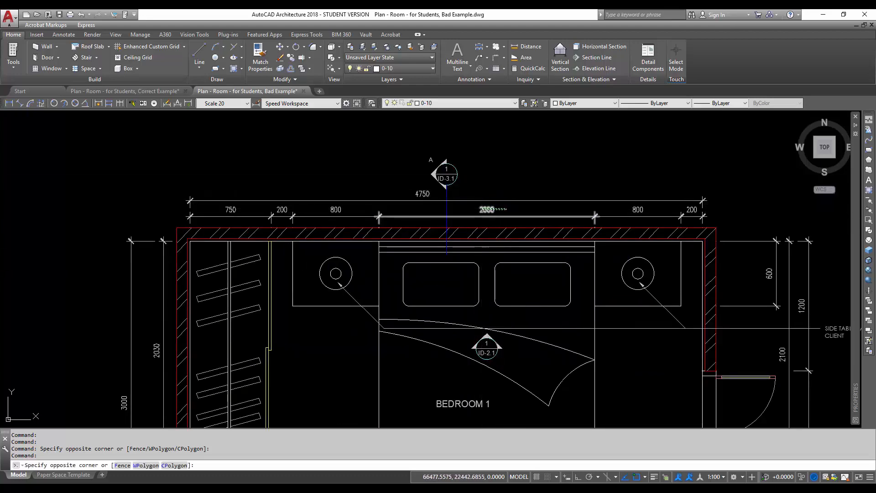
left_click(487, 216)
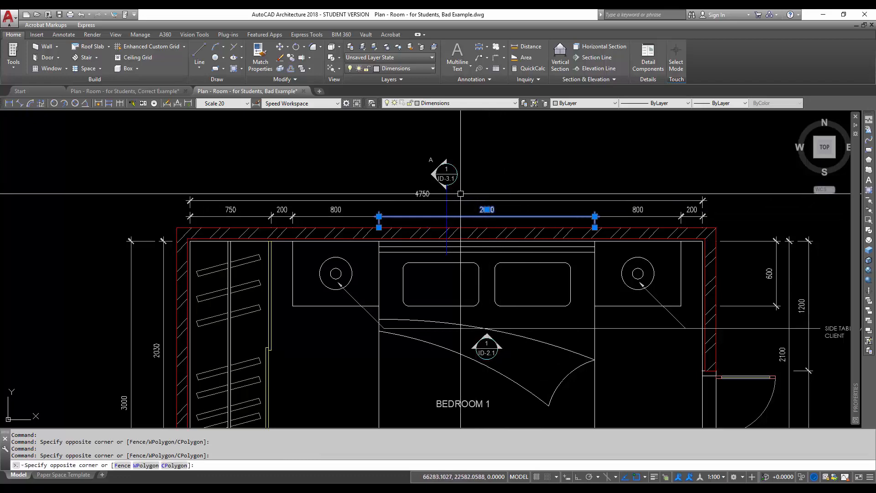
key("Escape")
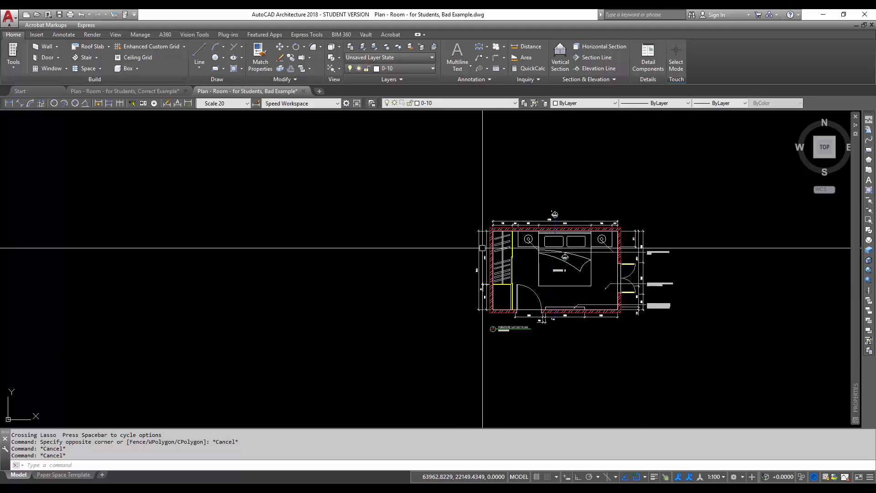
mouse_move(592, 324)
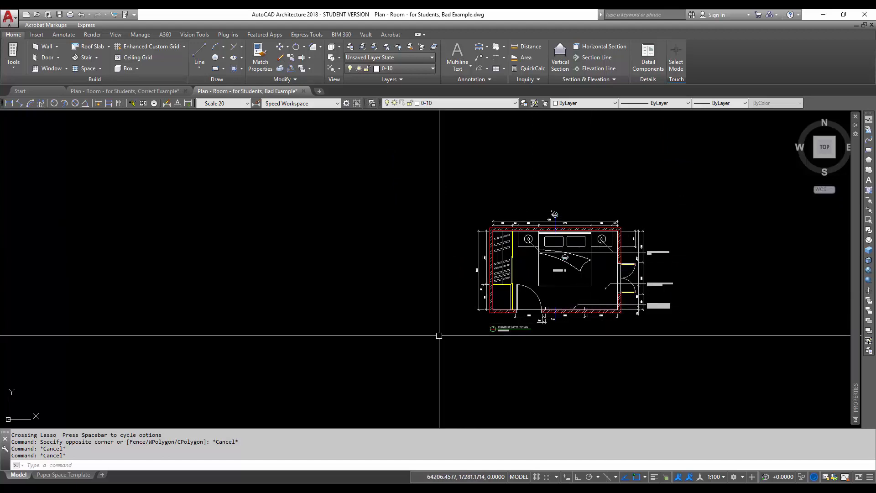
mouse_move(517, 319)
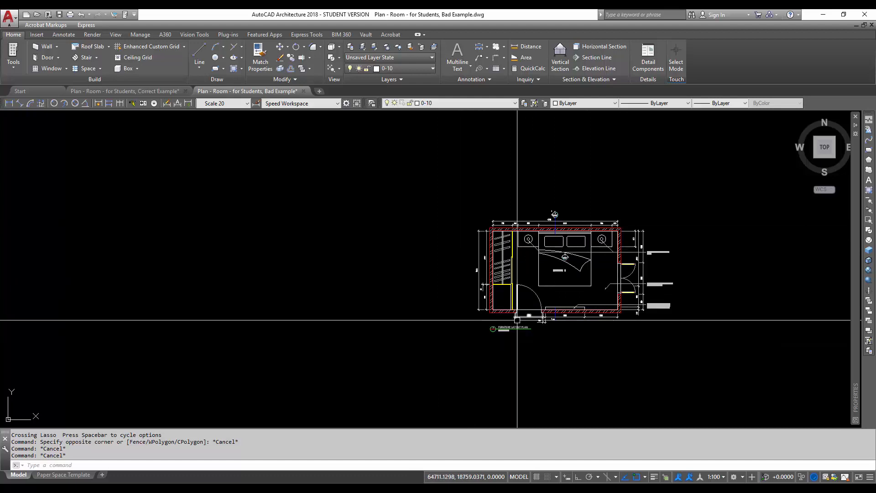
mouse_move(499, 320)
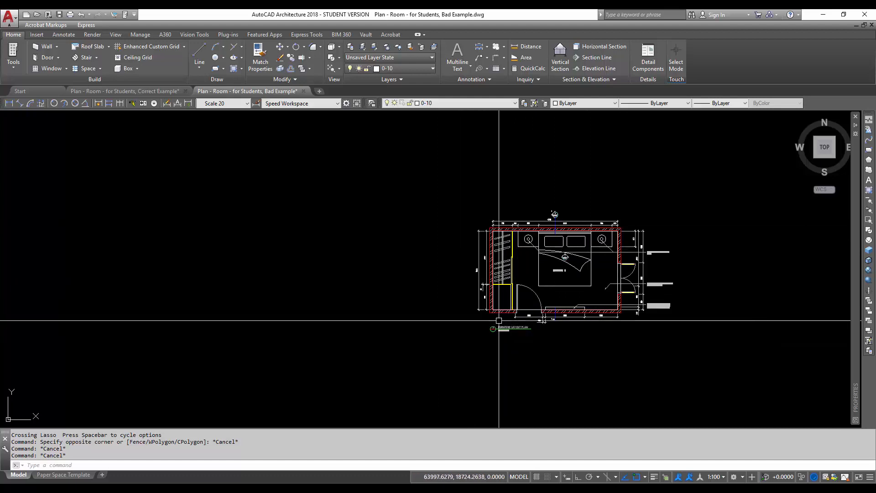
mouse_move(458, 335)
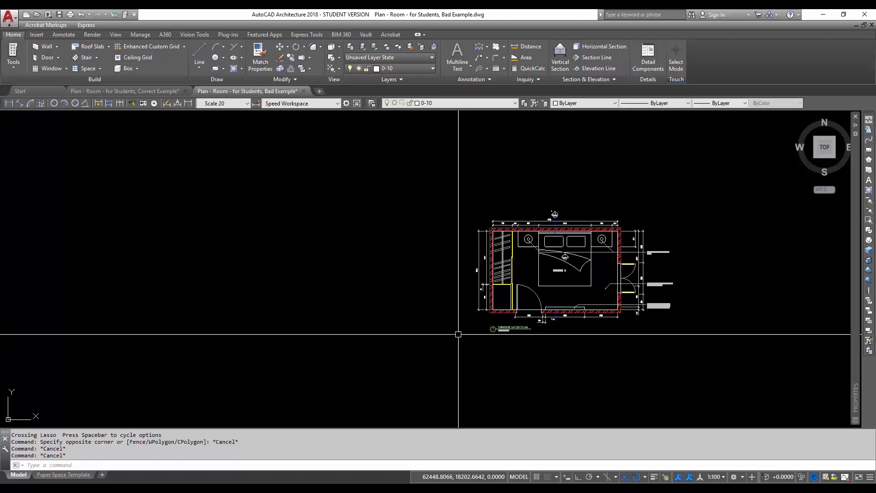
mouse_move(577, 290)
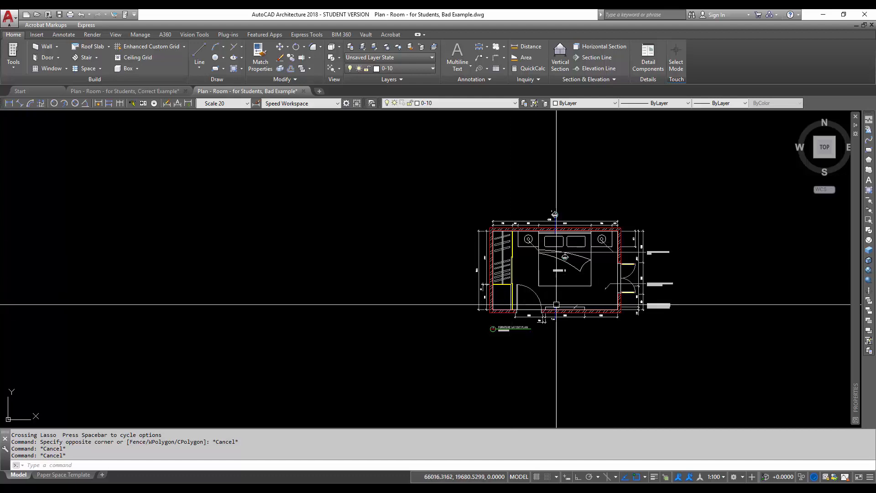
mouse_move(466, 321)
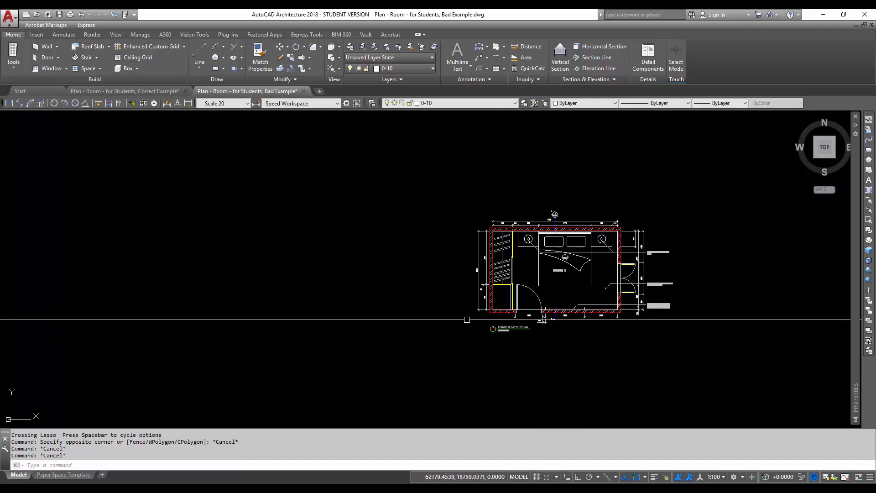
mouse_move(466, 328)
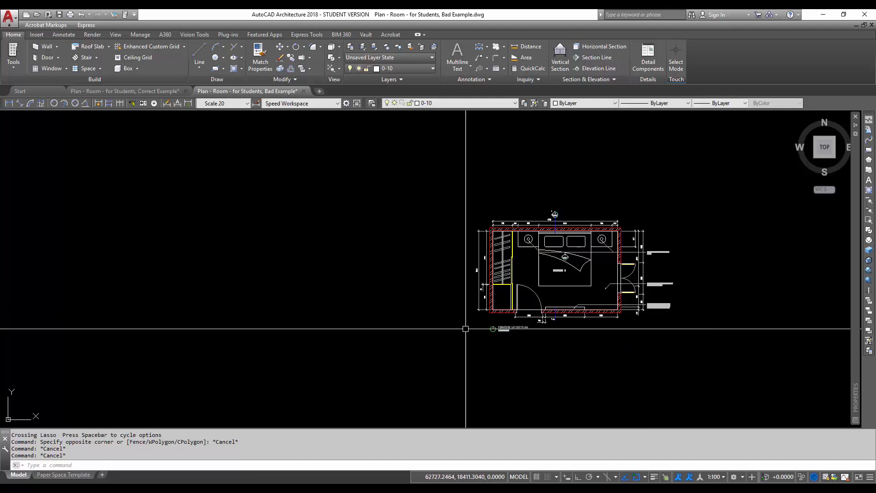
mouse_move(428, 336)
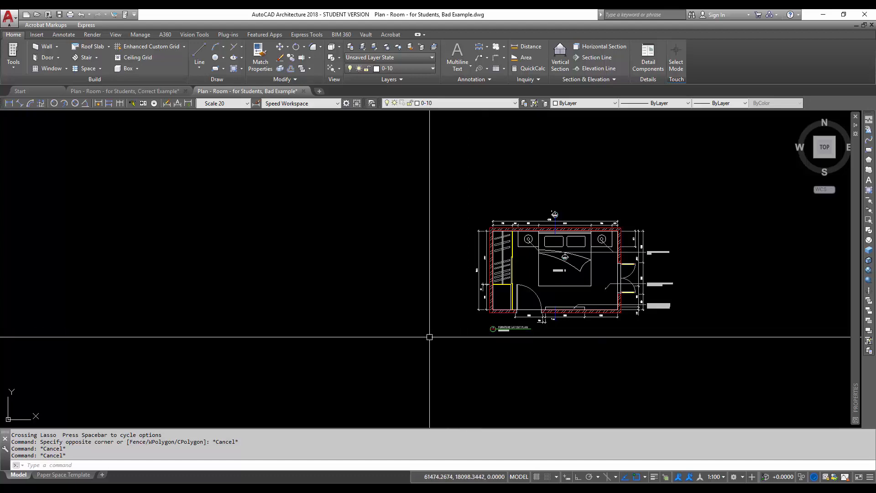
mouse_move(388, 282)
type("L")
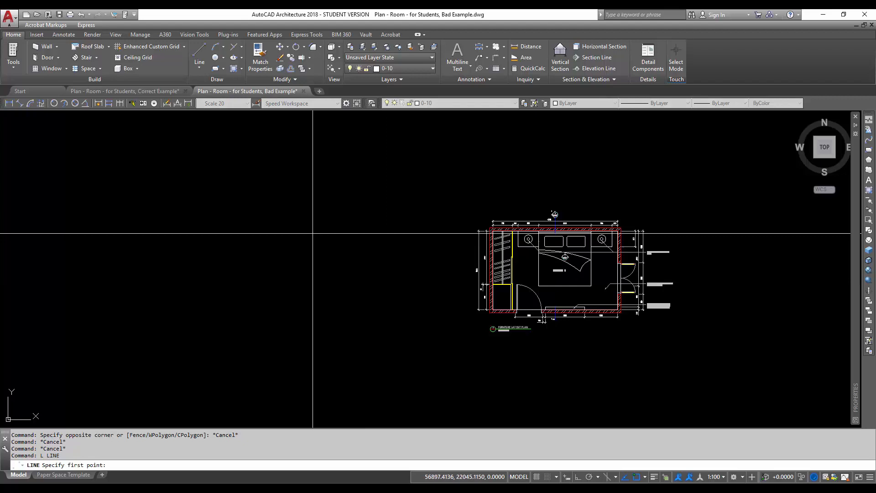
Step: Enter 0,0 as the line's first point at the world origin
type("0,0")
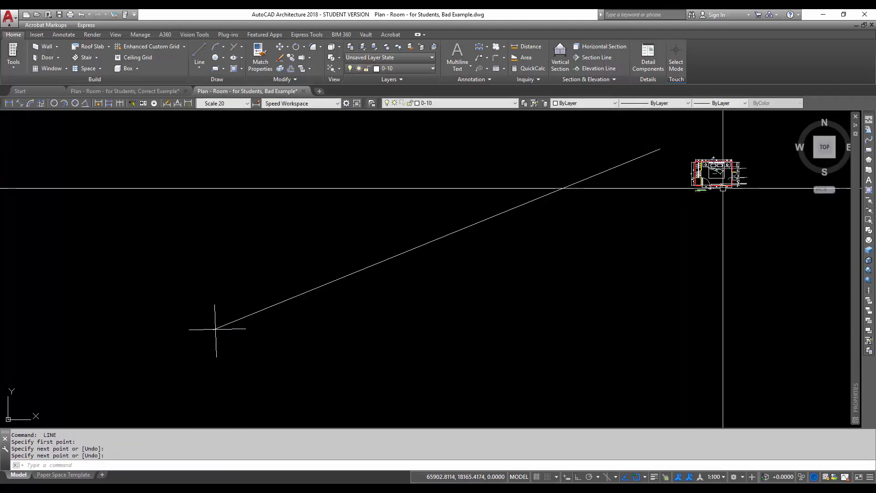
mouse_move(236, 308)
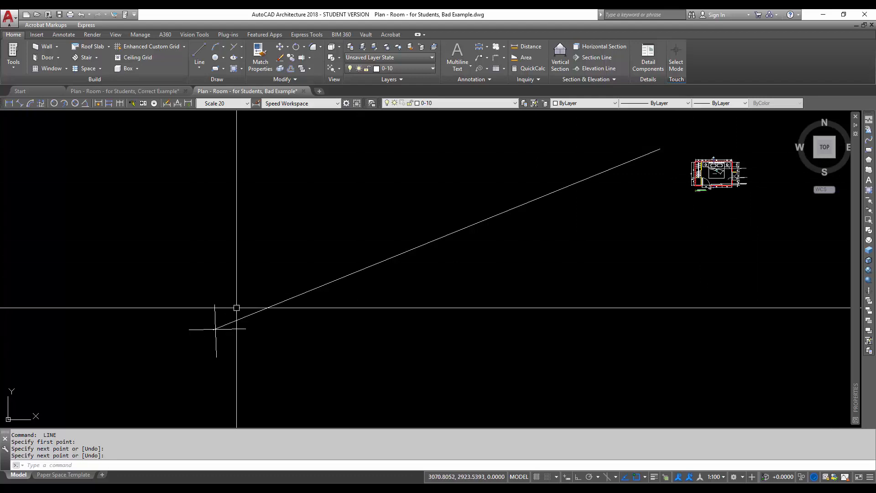
mouse_move(227, 345)
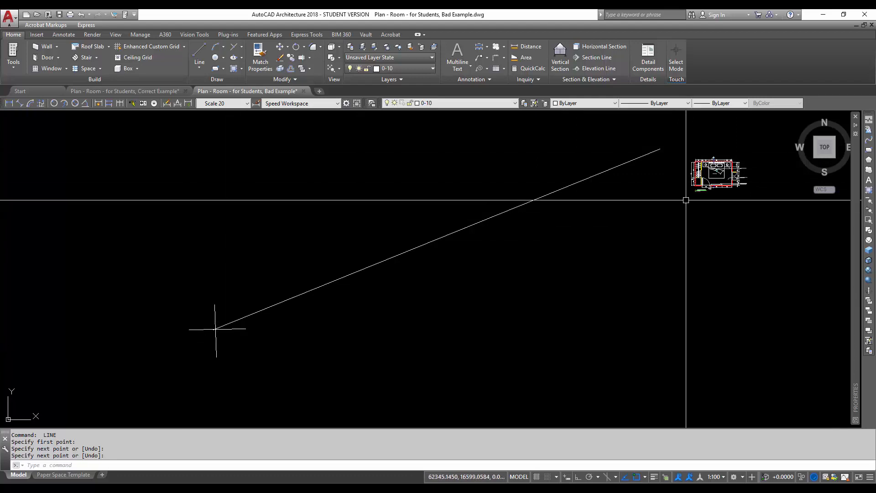
mouse_move(721, 147)
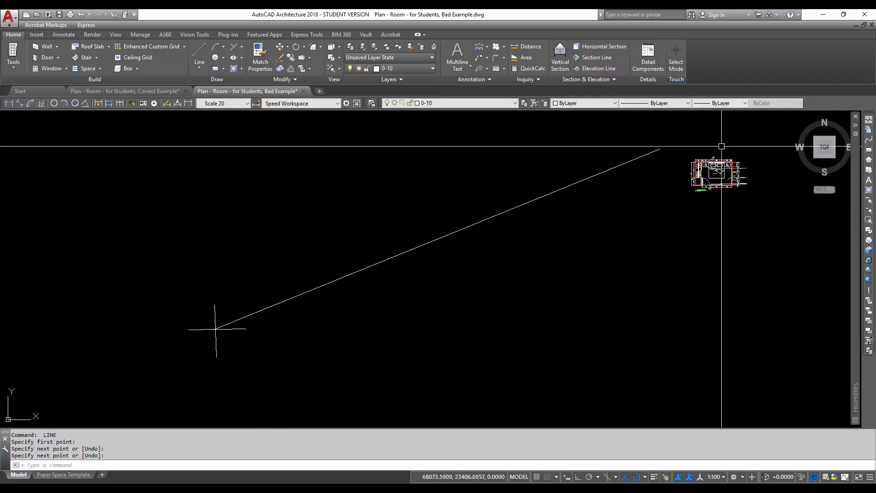
mouse_move(711, 182)
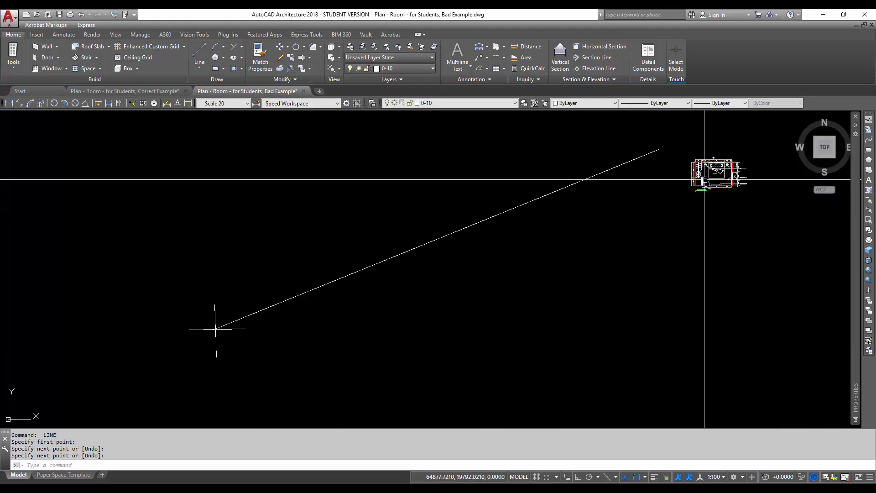
mouse_move(702, 184)
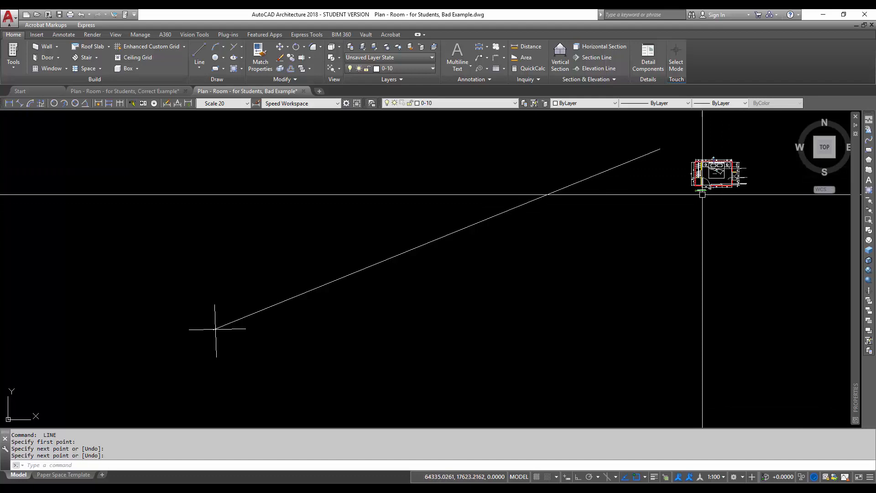
mouse_move(702, 193)
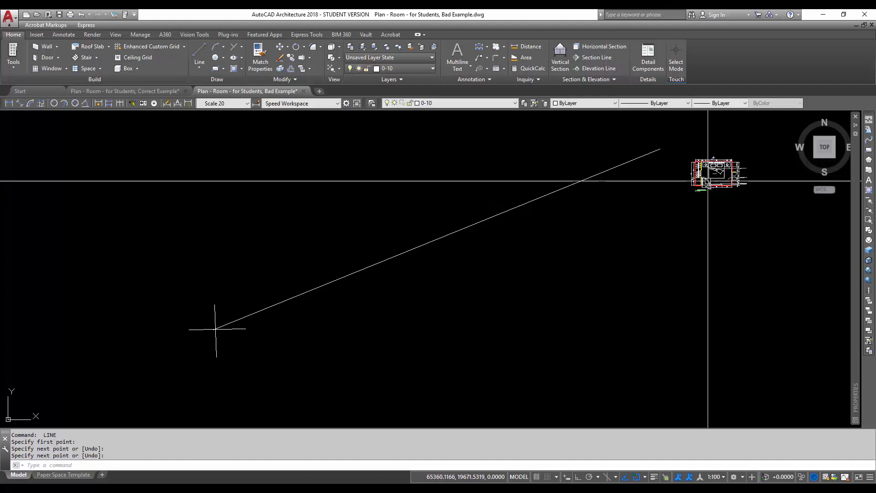
mouse_move(715, 184)
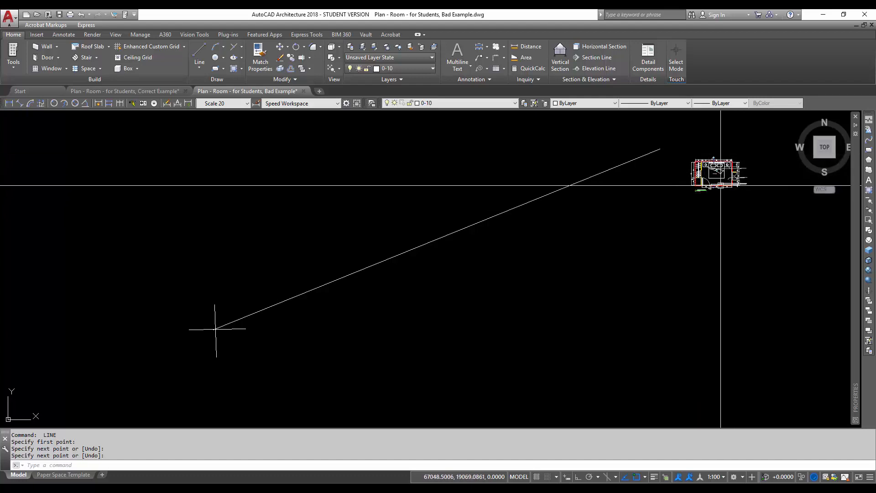
mouse_move(571, 274)
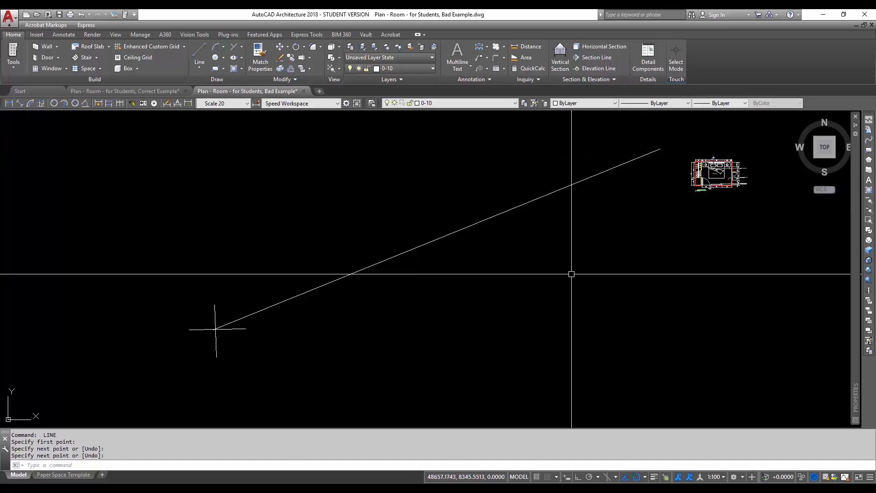
mouse_move(363, 414)
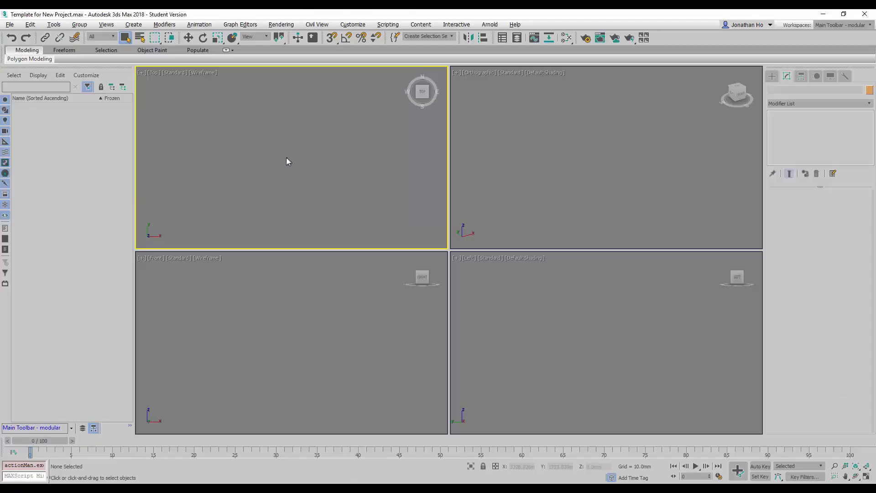
Step: Pick 'Plan - Room - for Students, Bad Example.dwg' via File > Import and open it
left_click(10, 25)
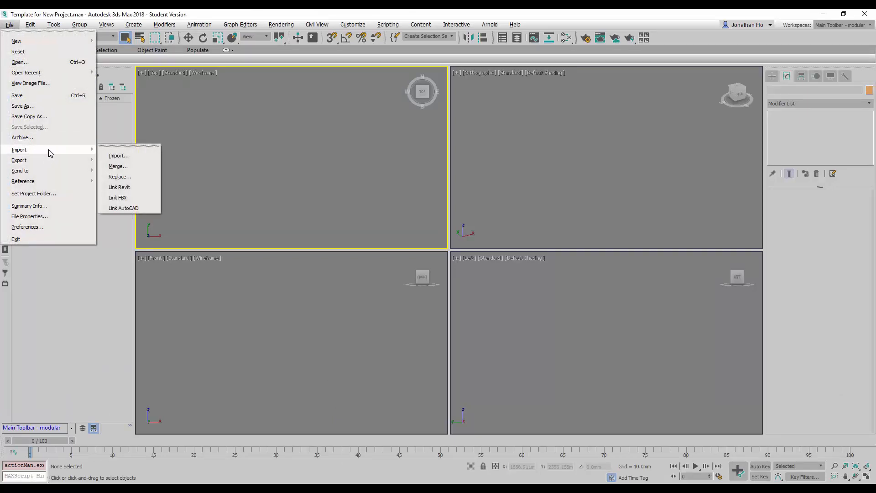
mouse_move(119, 155)
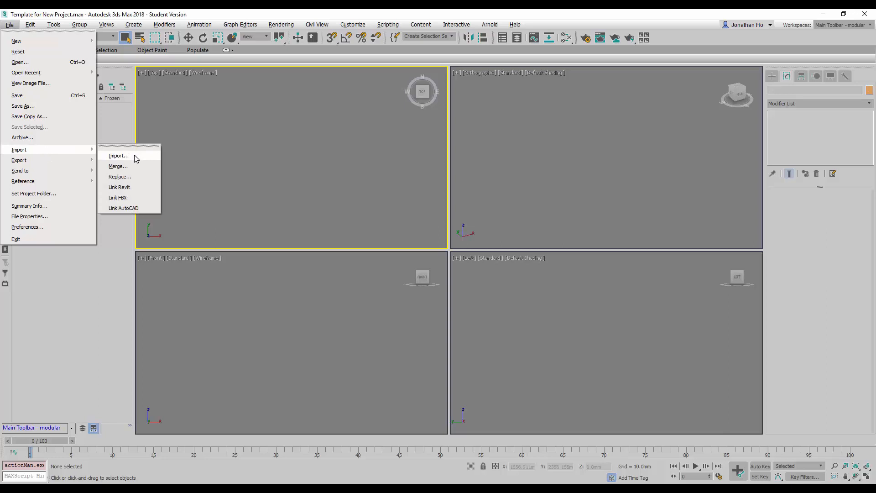
left_click(119, 155)
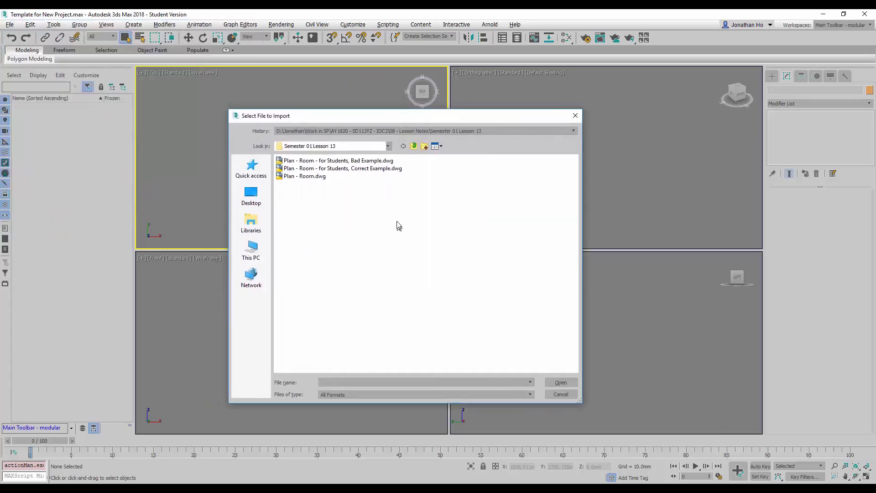
left_click(338, 160)
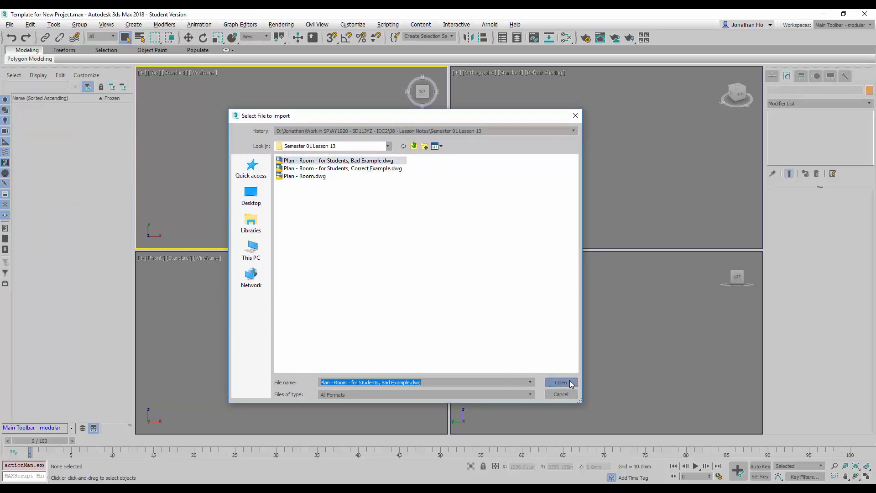
left_click(560, 382)
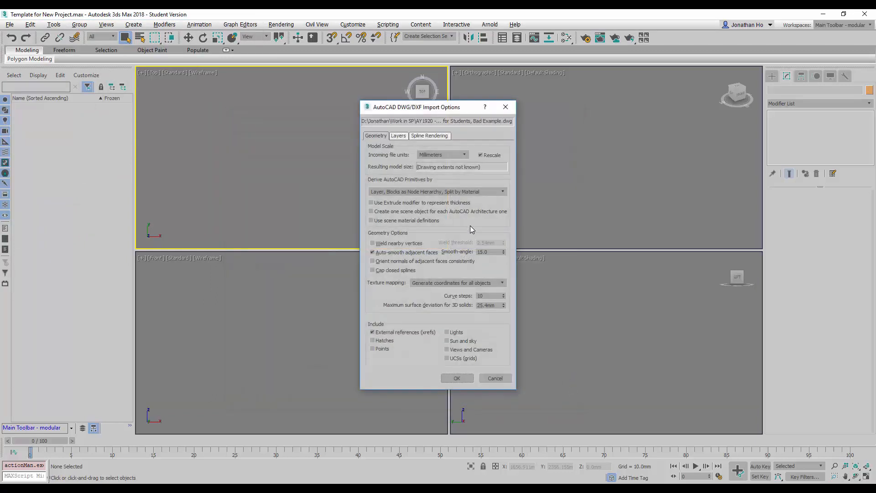
Step: Accept the default DWG/DXF import options to bring in the bad example plan
left_click(457, 378)
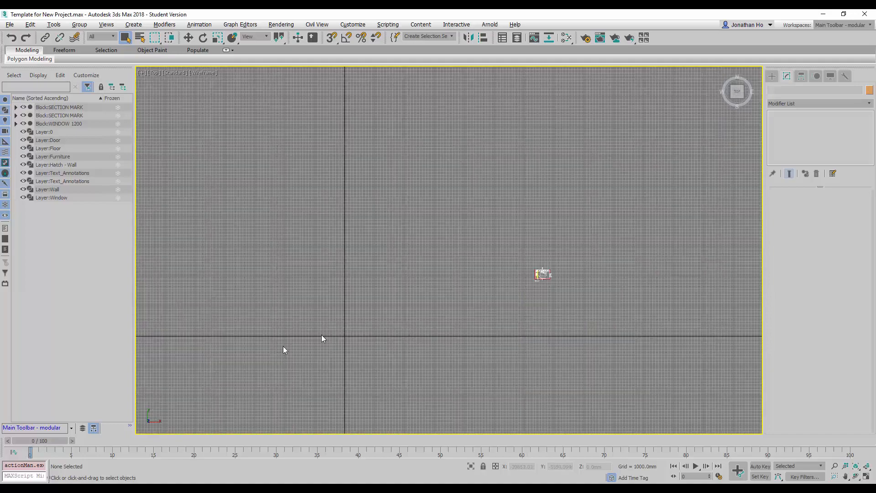
mouse_move(346, 337)
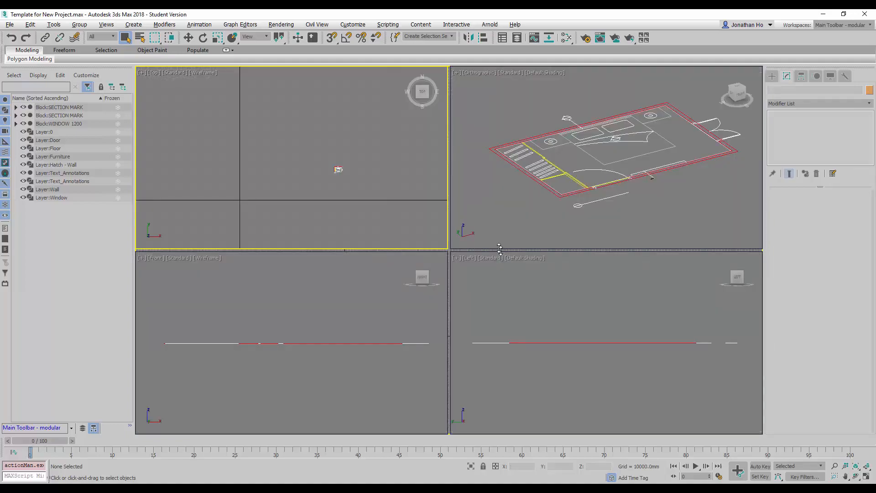
Step: Zoom out in the angled 3D view to reveal the plan's distance from the origin
left_click(564, 215)
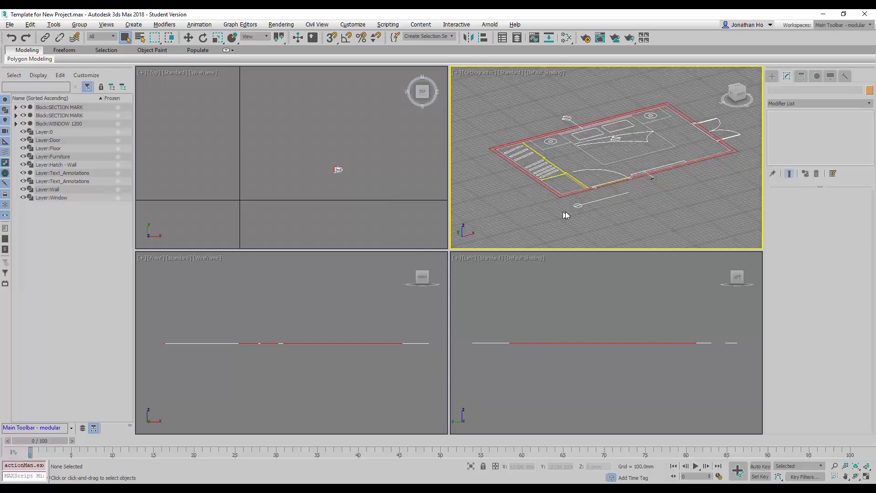
scroll("down", 3)
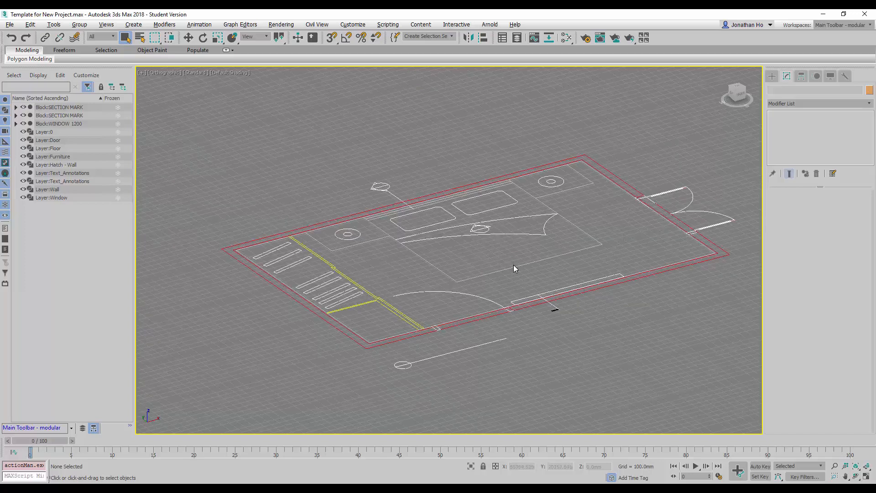
scroll("down", 3)
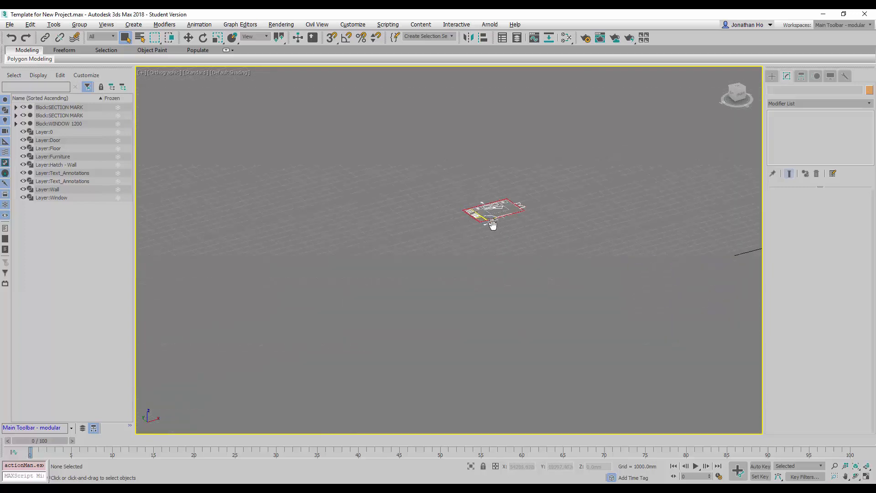
scroll("down", 3)
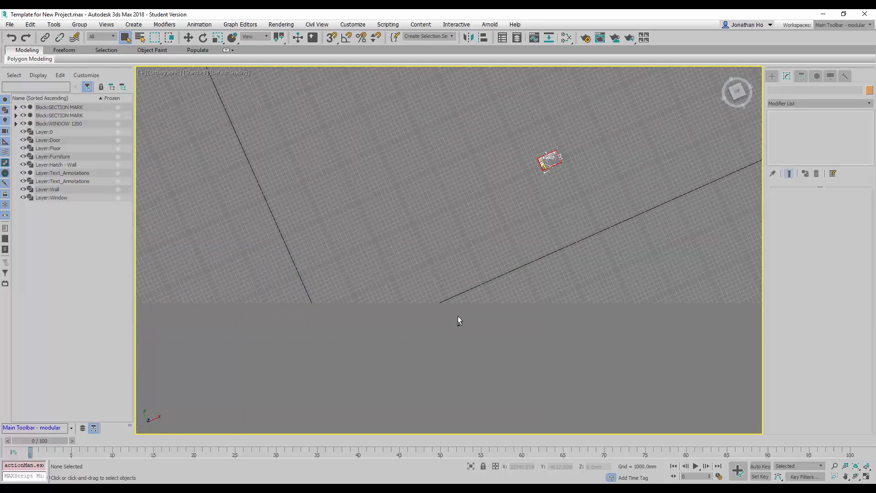
mouse_move(356, 286)
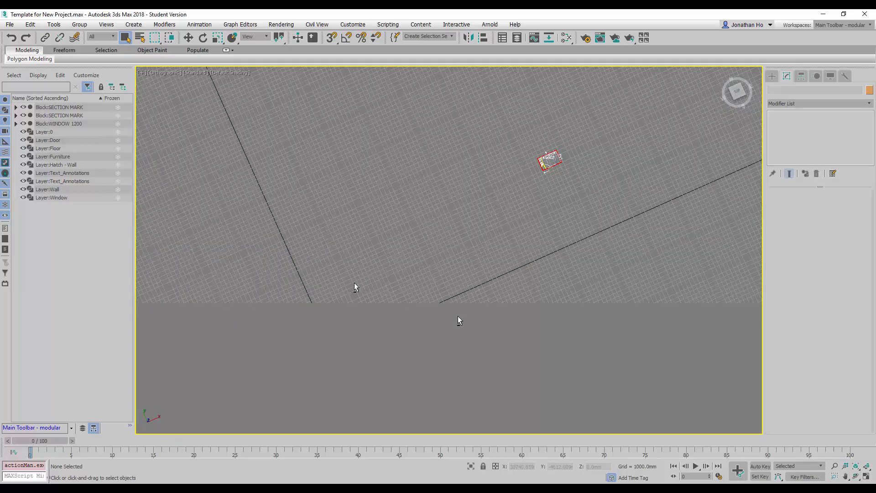
mouse_move(67, 117)
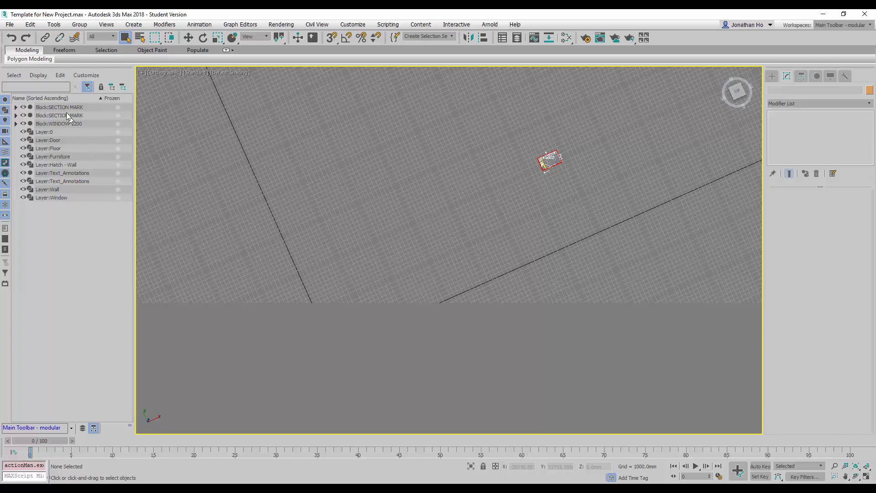
Step: Bring up and dismiss the File Open dialog, then switch back to AutoCAD
left_click(9, 24)
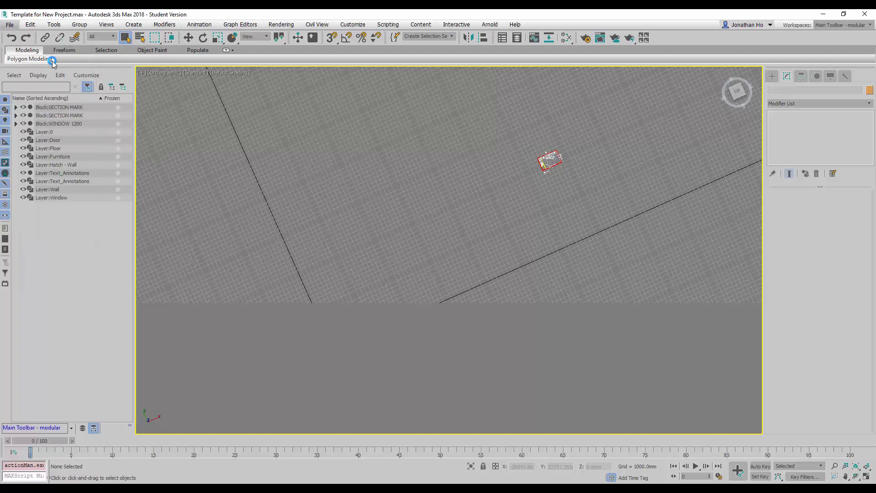
left_click(10, 24)
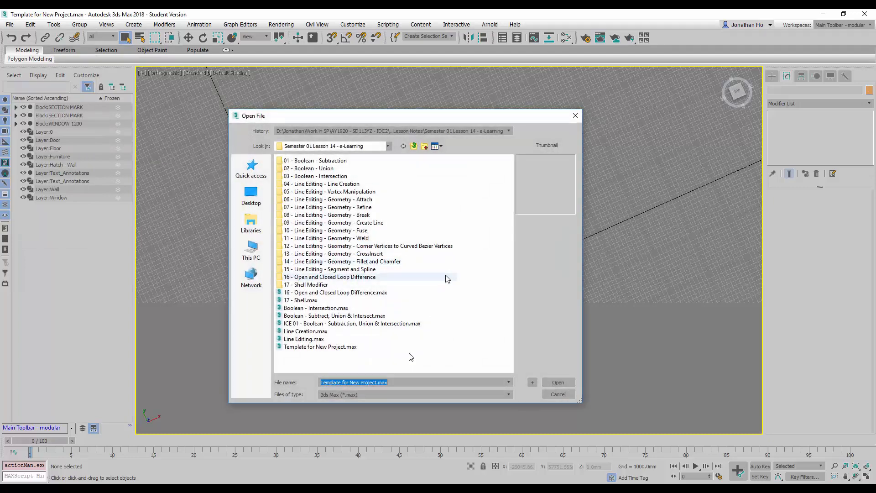
left_click(556, 382)
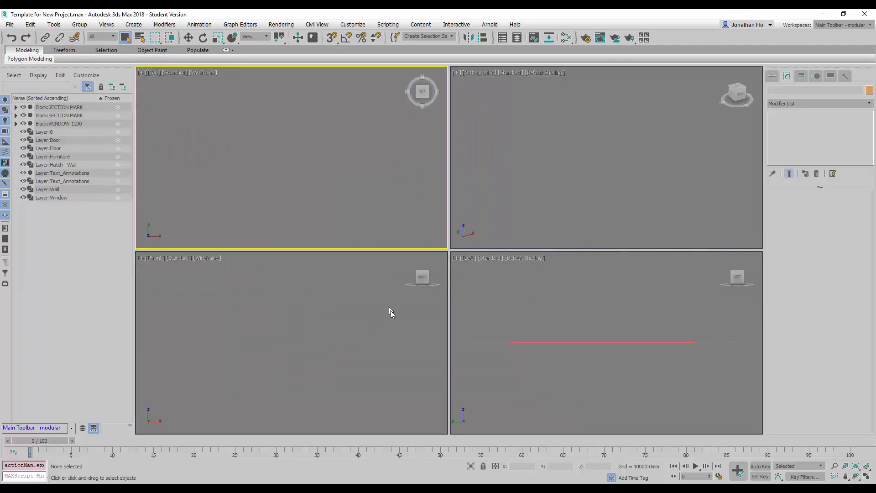
key("alt+tab")
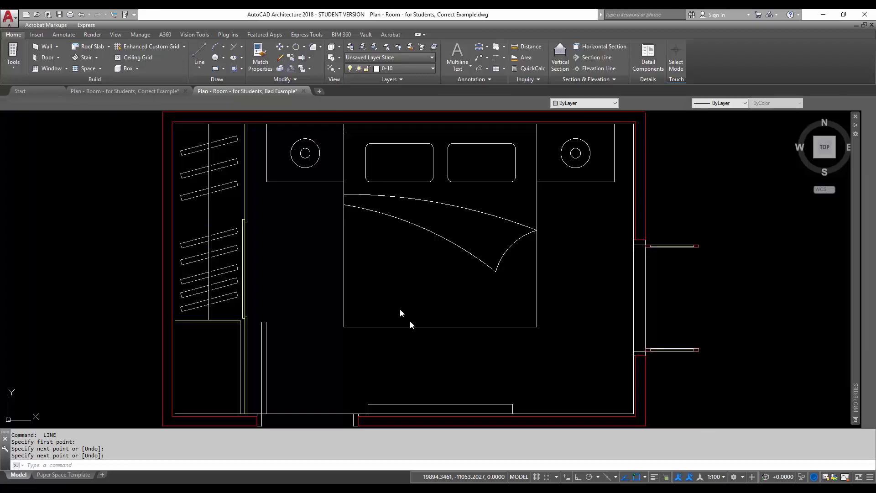
Step: Toggle between the bad and correct example drawings, then switch to 3ds Max
left_click(247, 91)
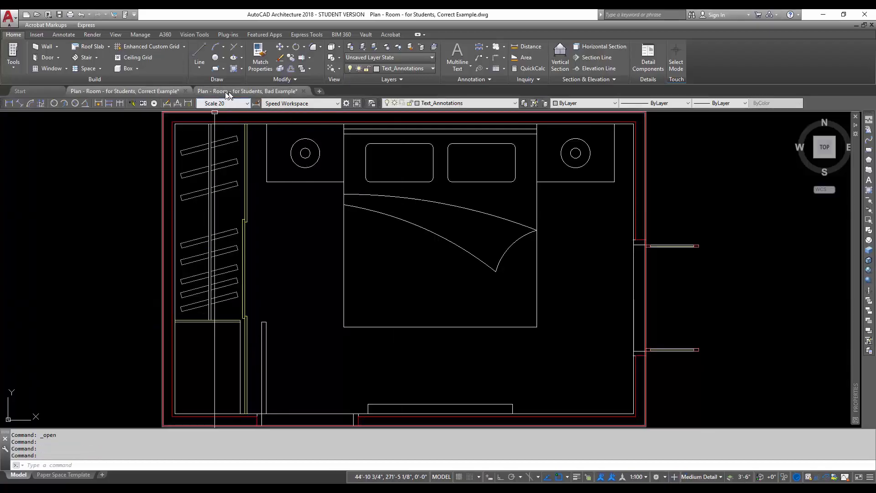
mouse_move(152, 132)
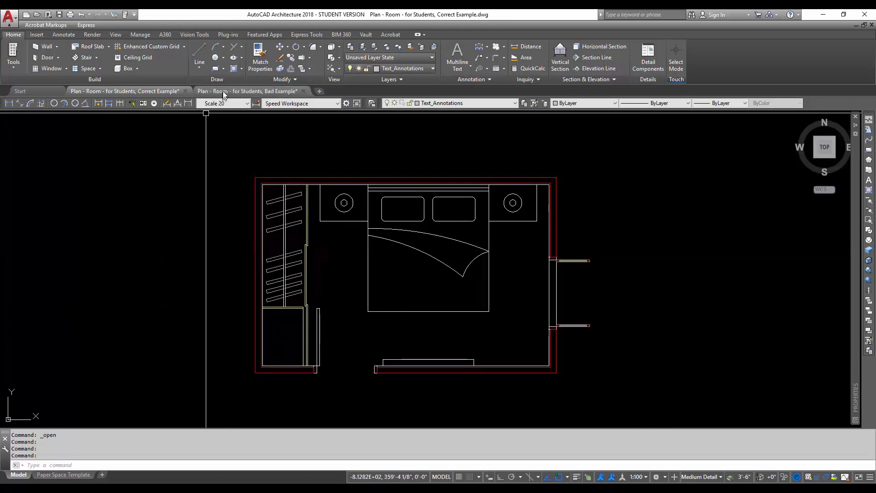
left_click(247, 91)
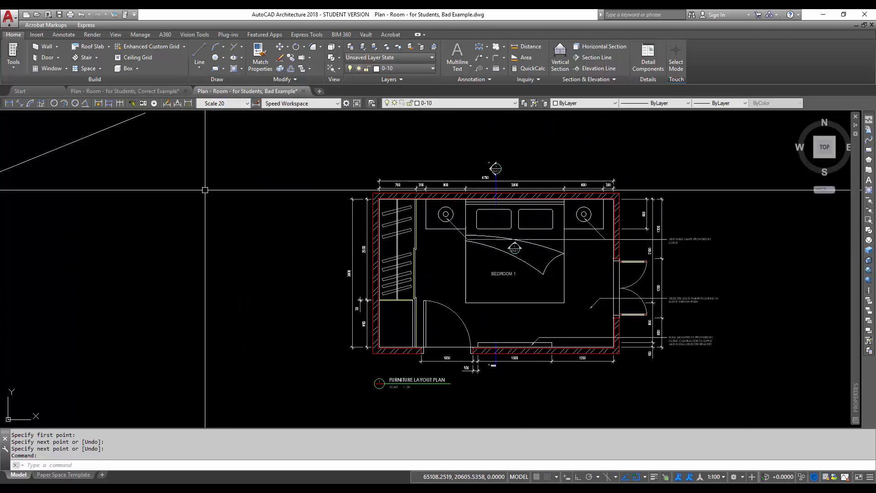
left_click(126, 91)
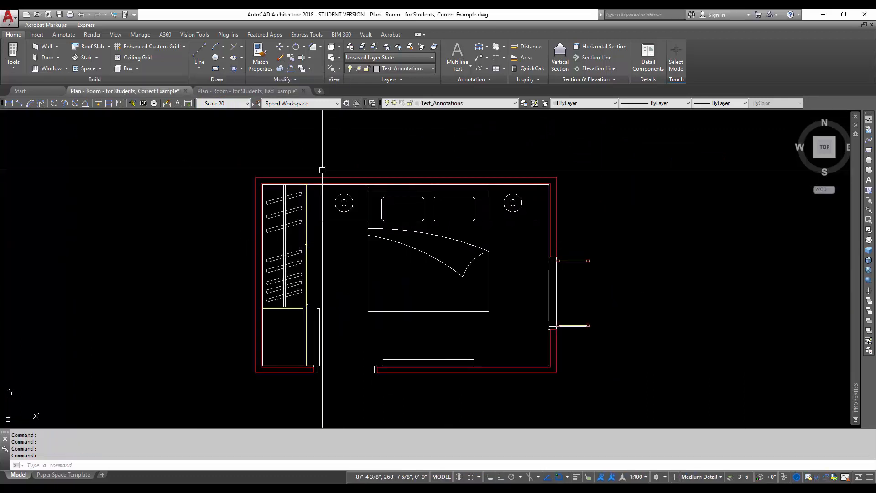
mouse_move(225, 232)
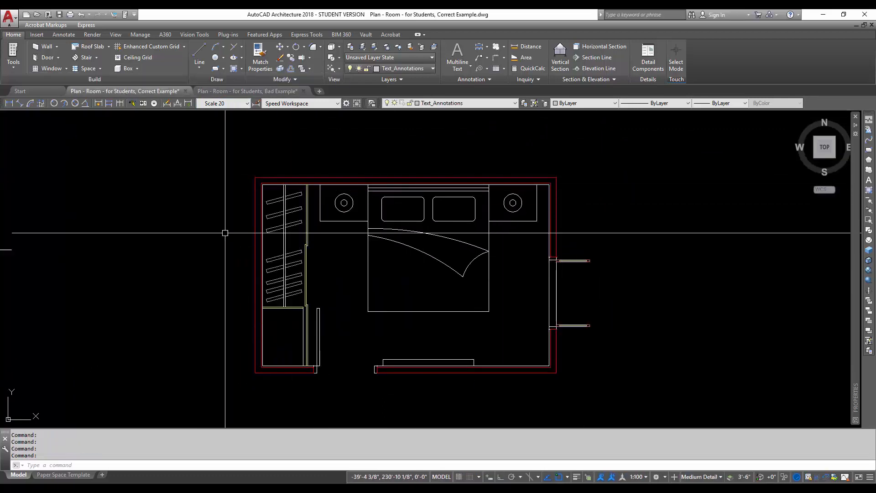
mouse_move(251, 227)
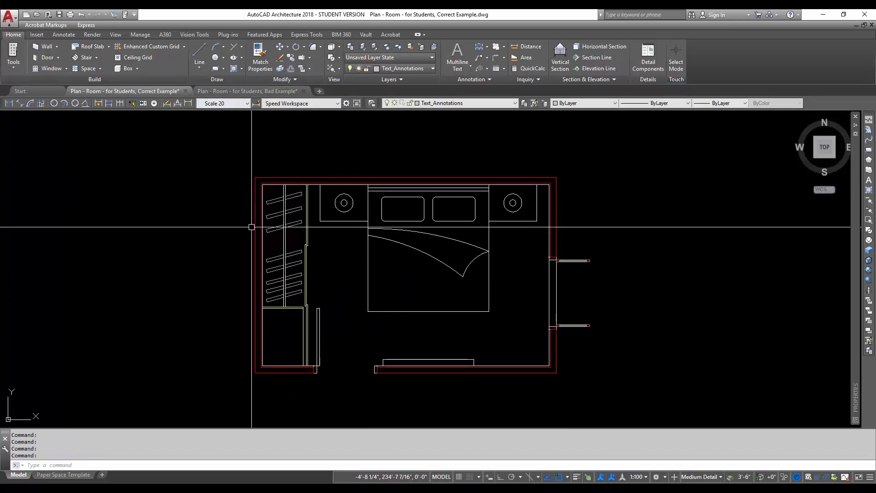
mouse_move(420, 143)
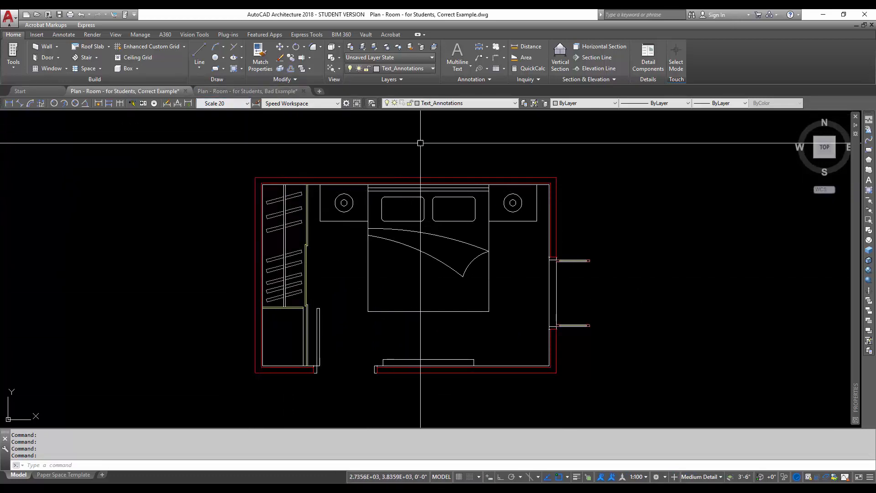
mouse_move(438, 155)
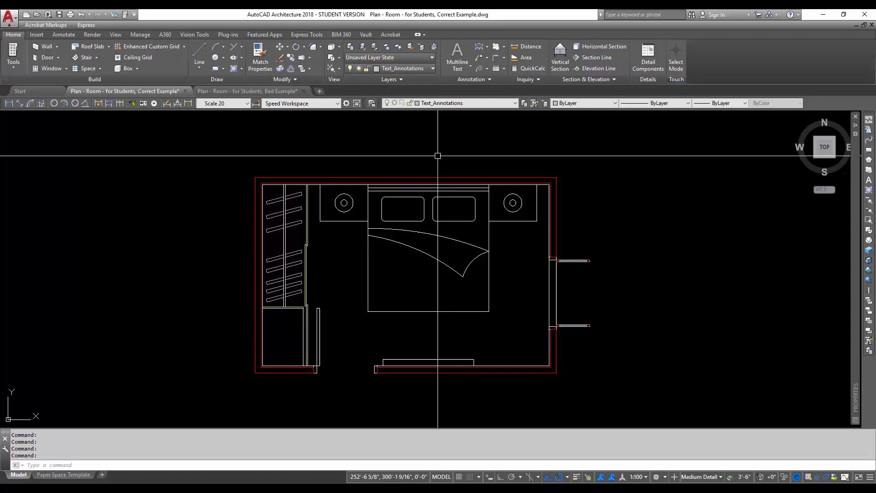
mouse_move(396, 134)
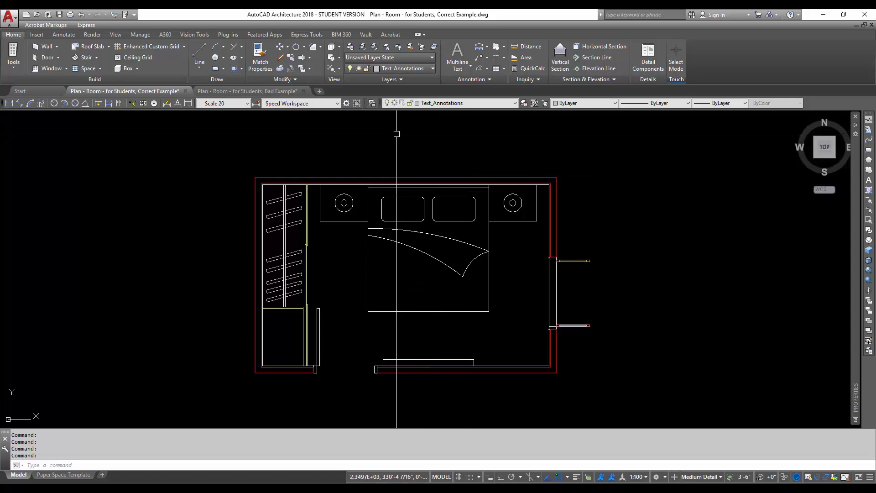
mouse_move(421, 300)
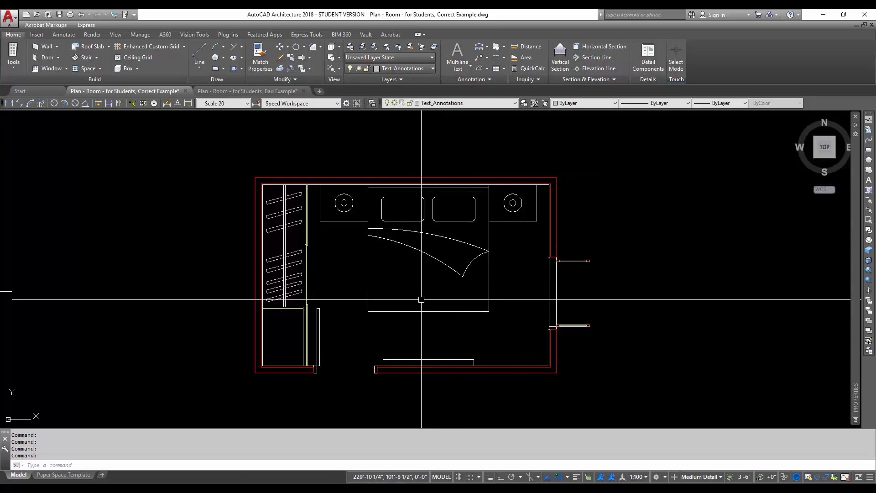
mouse_move(323, 227)
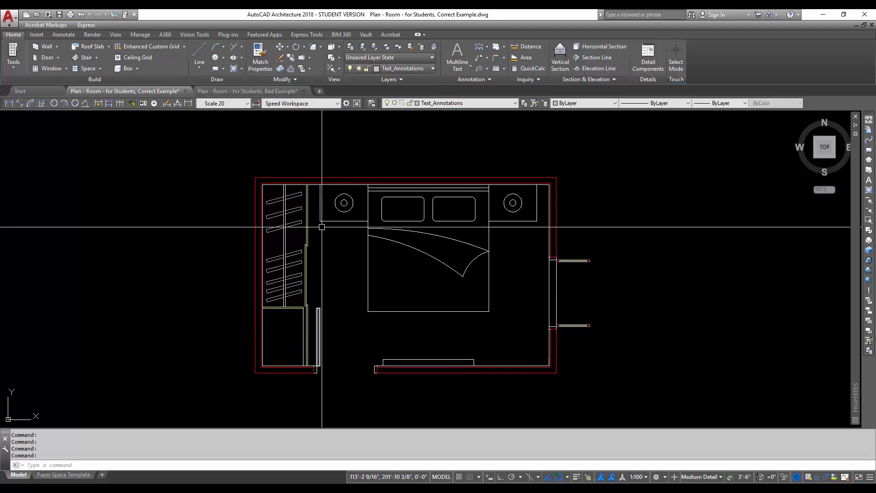
mouse_move(522, 318)
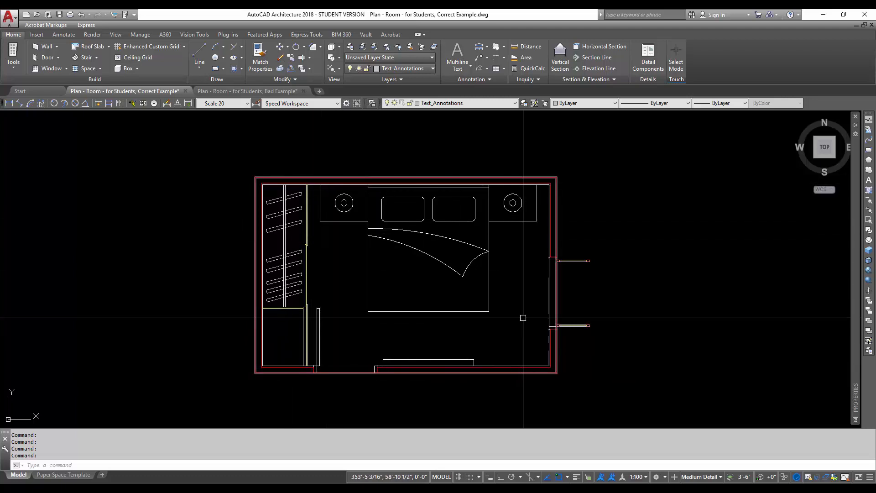
mouse_move(344, 335)
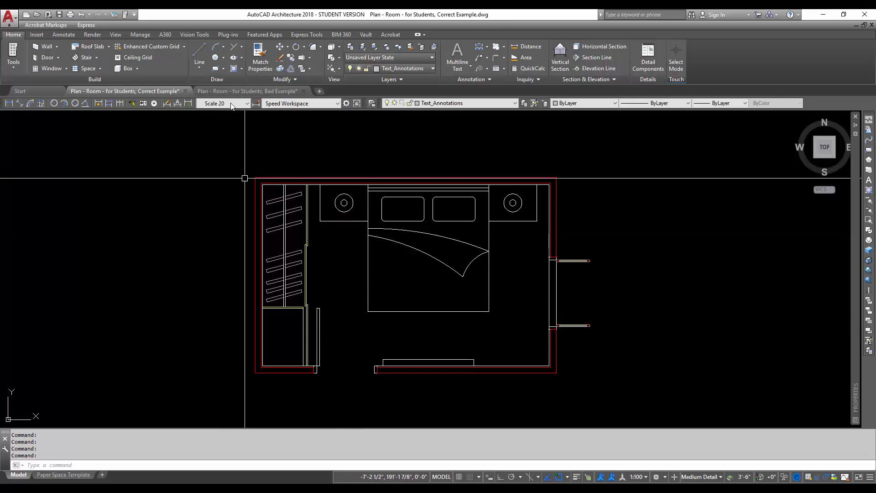
key("alt+tab")
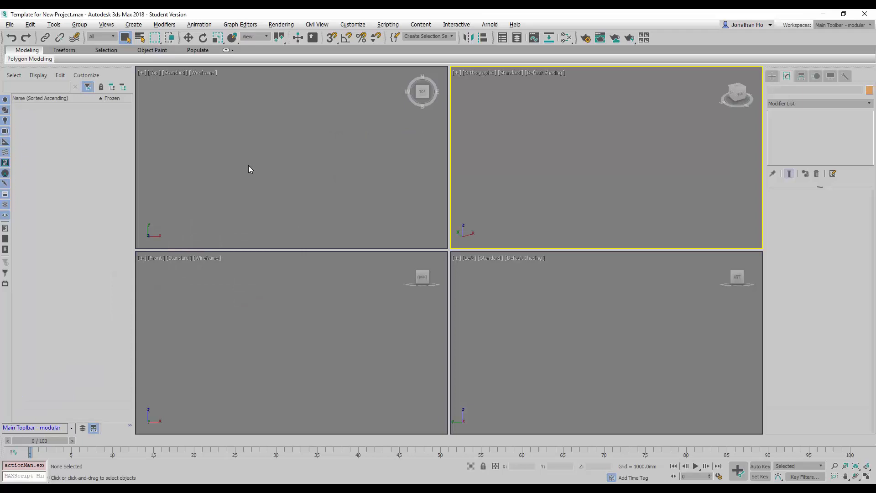
Step: Pick 'Plan - Room - for Students, Correct Example.dwg' via File > Import and open it
left_click(10, 24)
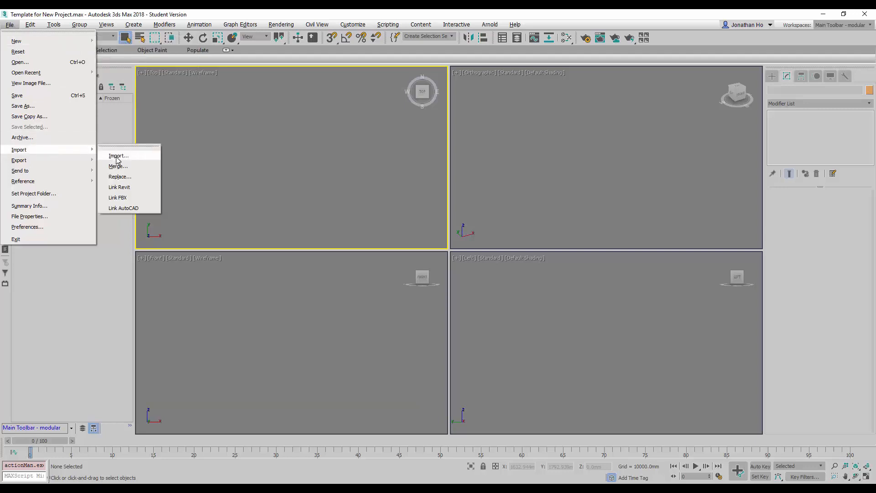
left_click(118, 155)
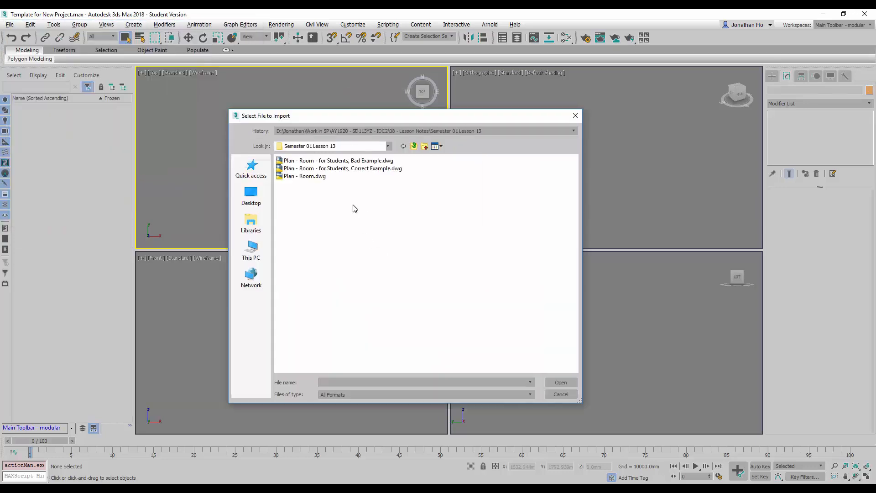
left_click(342, 168)
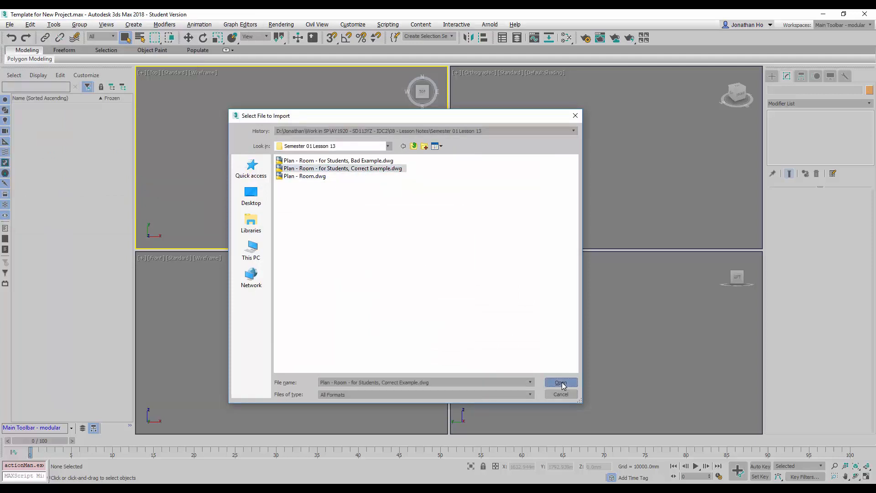
left_click(560, 383)
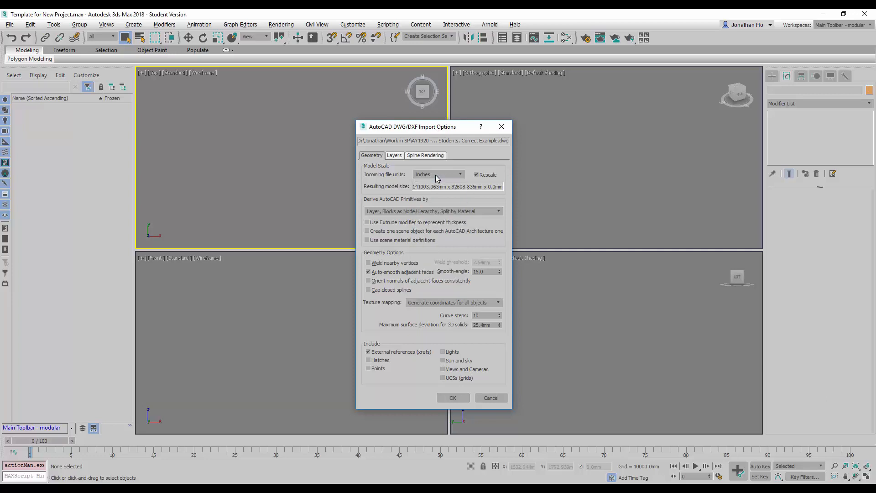
Step: Set incoming file units to Millimeters, after comparing with Inches, and import the correct plan
left_click(460, 174)
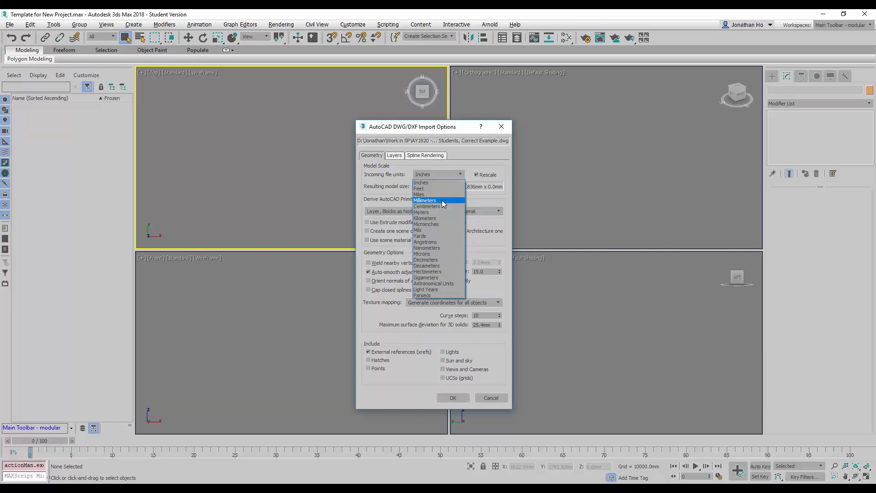
left_click(425, 200)
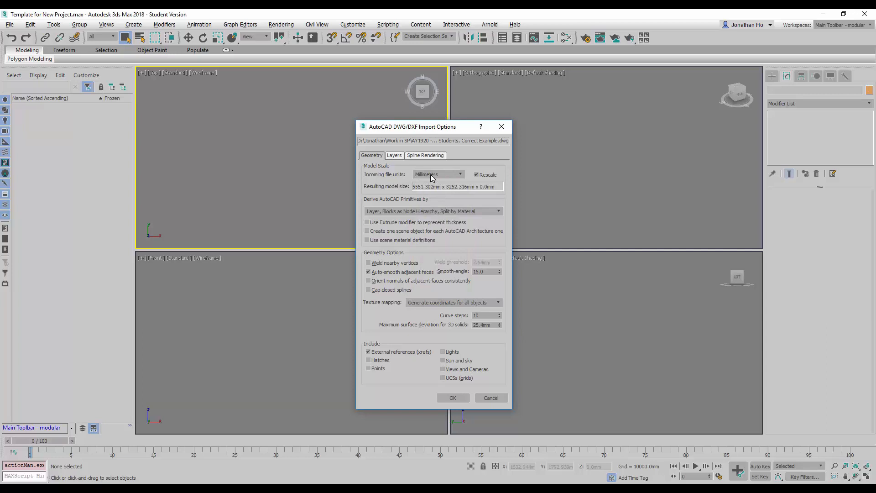
left_click(437, 174)
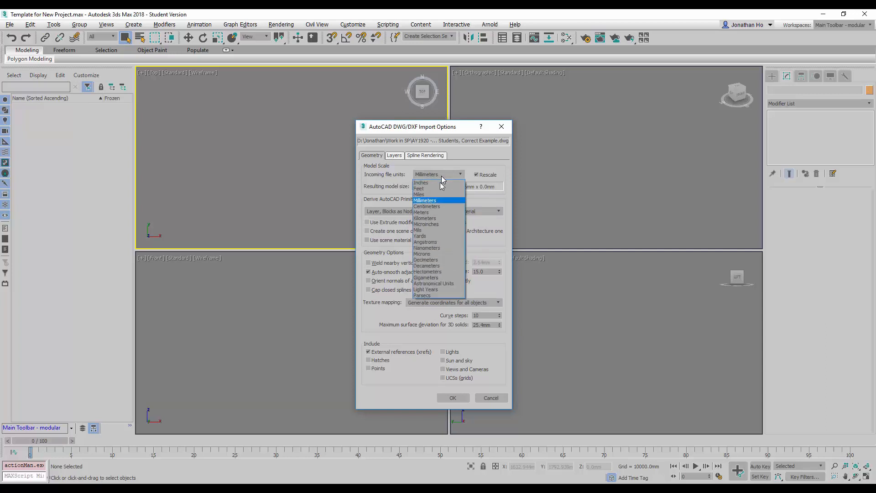
left_click(420, 182)
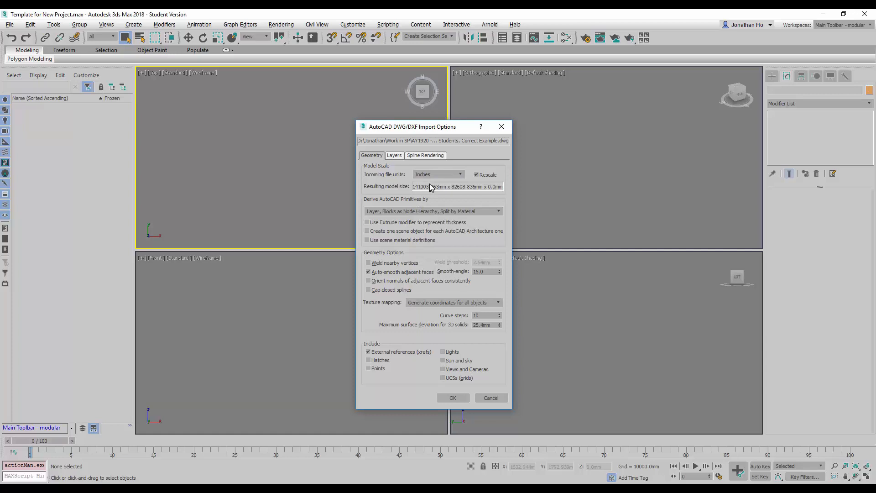
mouse_move(419, 191)
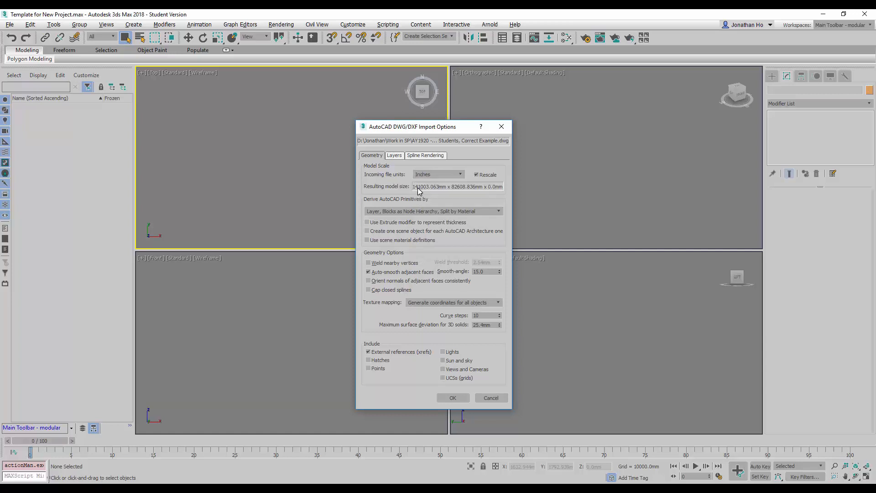
mouse_move(440, 189)
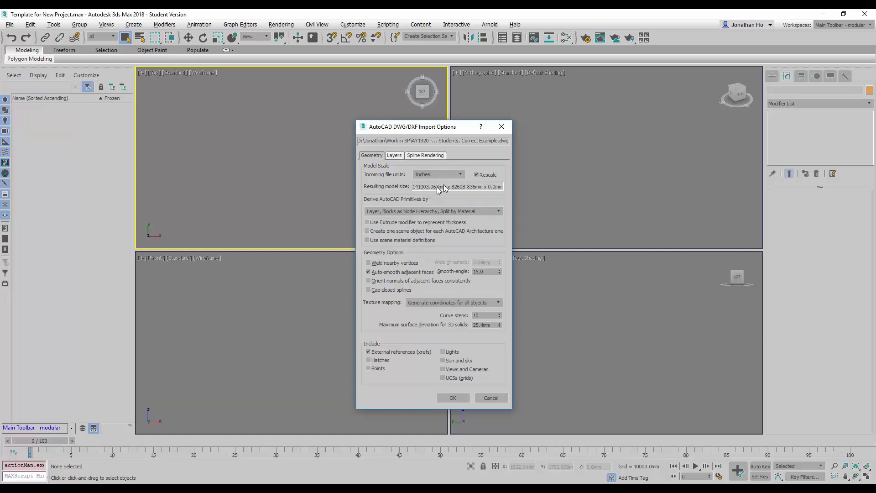
left_click(438, 174)
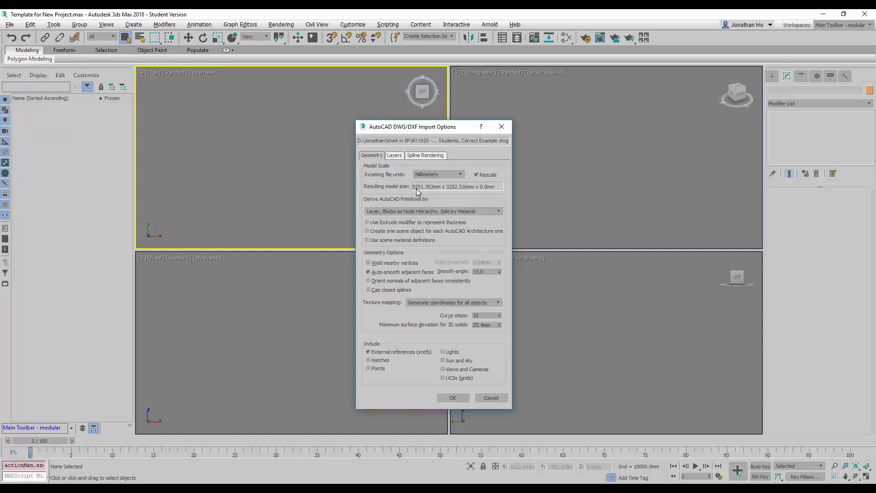
mouse_move(441, 194)
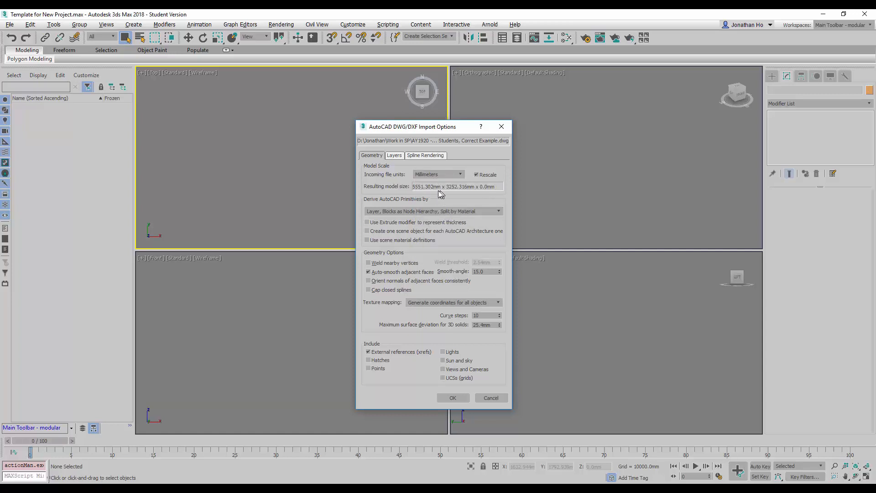
mouse_move(457, 196)
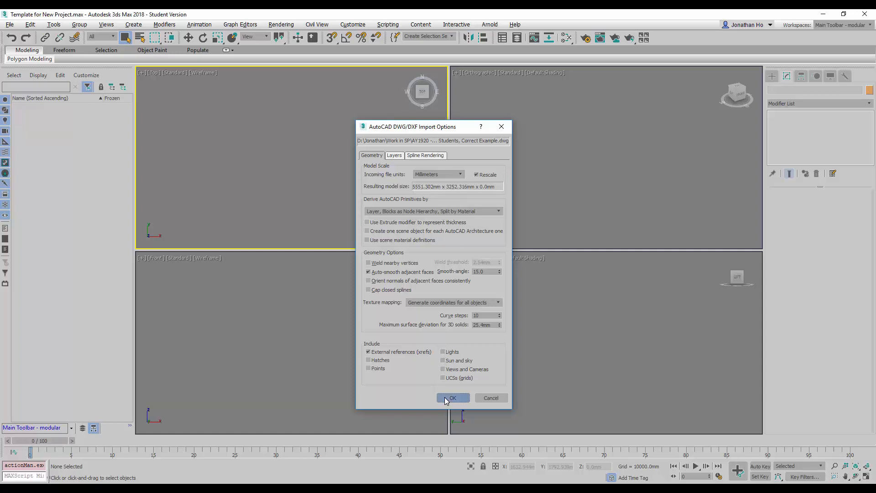
left_click(453, 397)
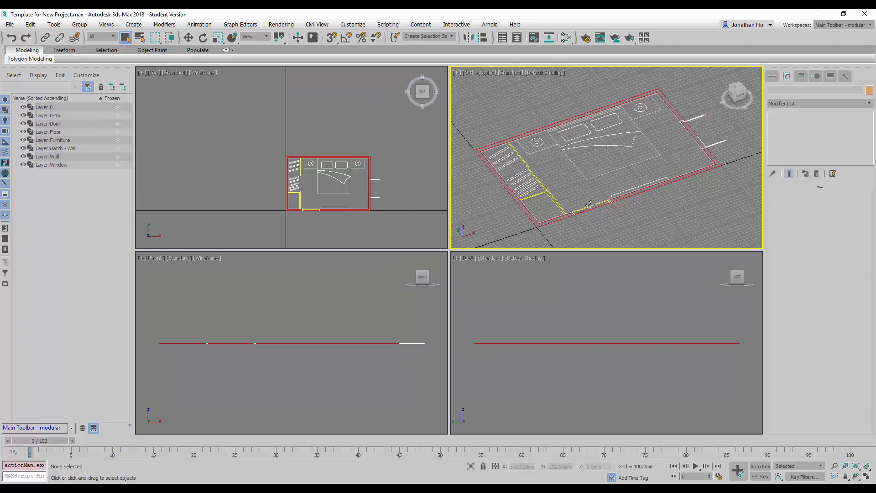
Step: Zoom into the imported plan in the Top viewport and bring up the window switcher
scroll("down", 3)
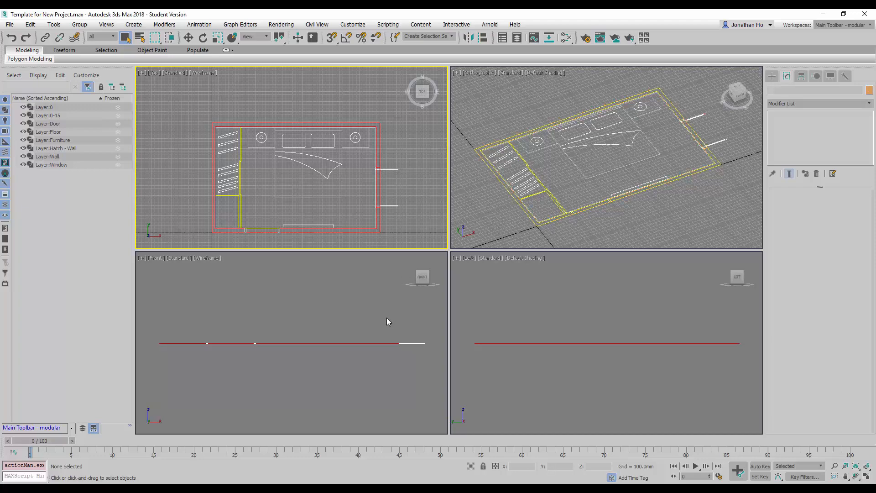
key("alt+tab")
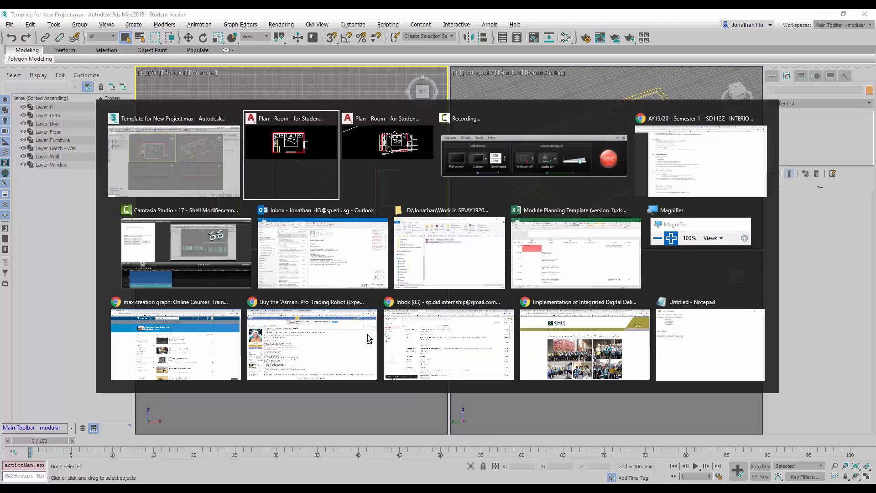
Step: In the correct example drawing, start a LINE at first point 0,0,0 and zoom in
left_click(291, 141)
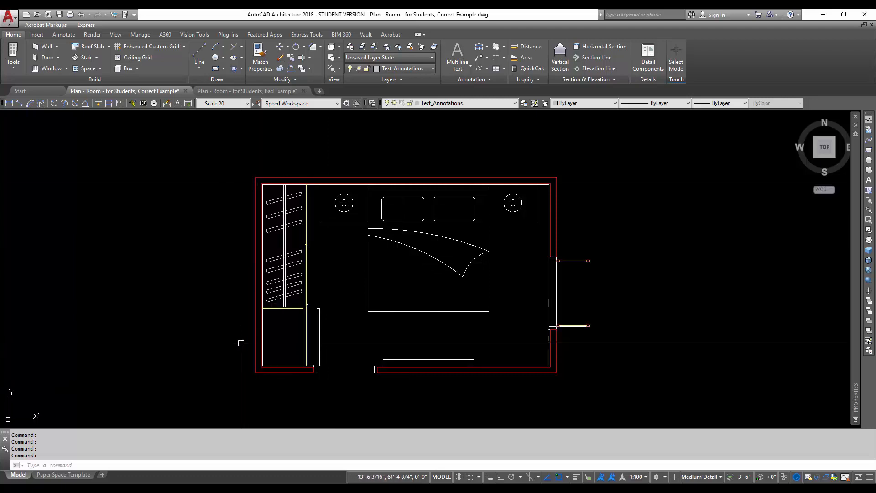
left_click(199, 58)
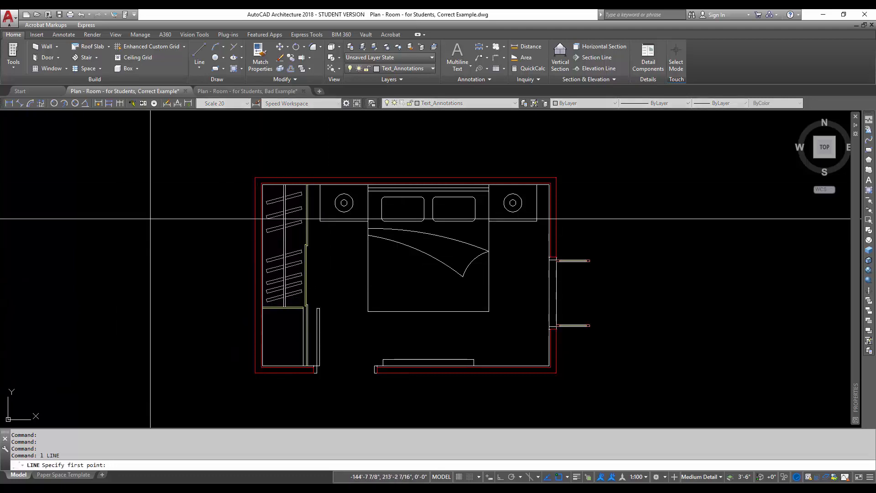
type("0")
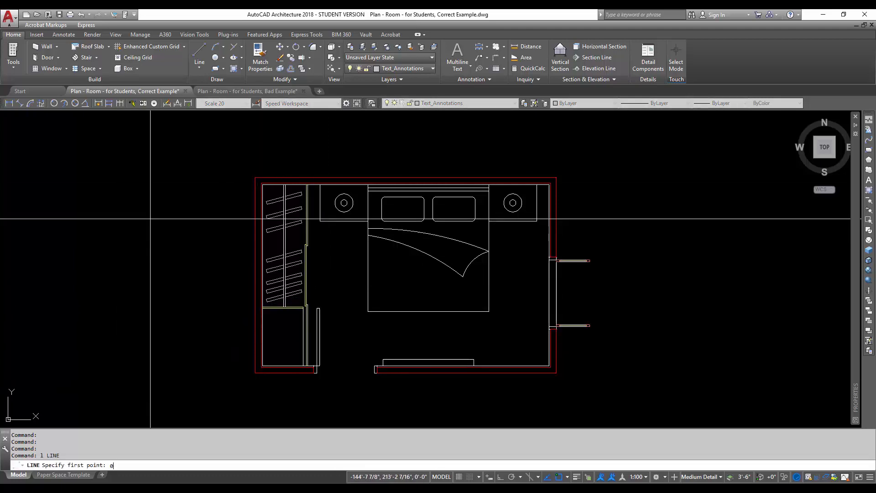
type(",0,0")
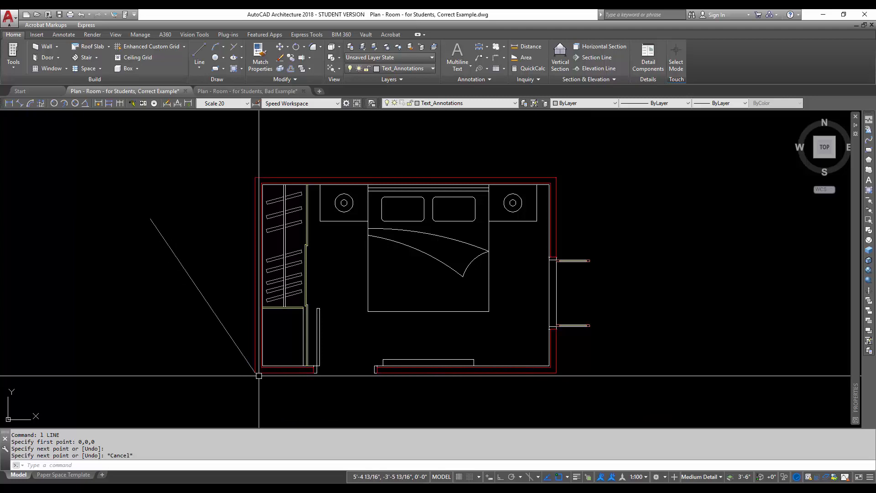
scroll("up", 3)
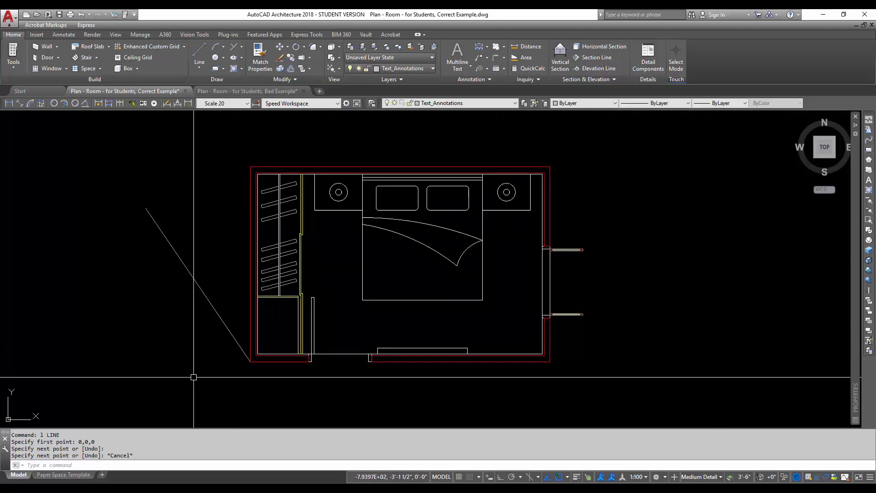
mouse_move(212, 338)
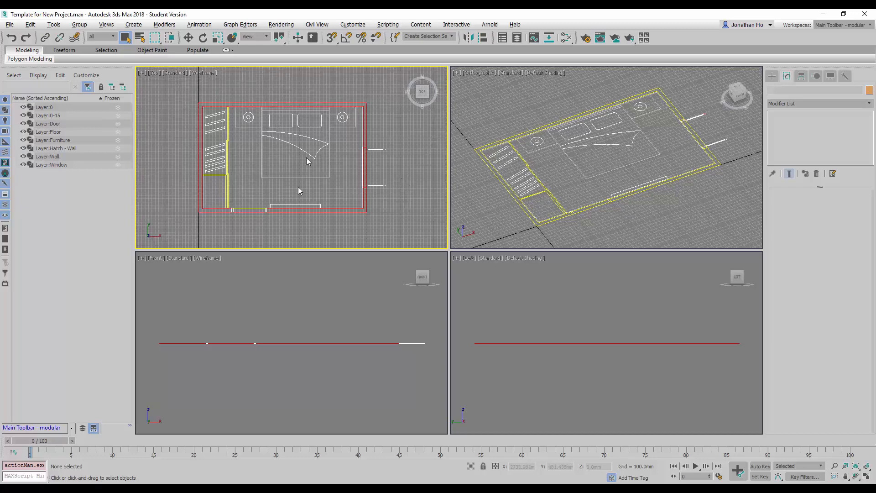
Step: Select the imported correct room plan in the Top viewport to inspect it at the origin
left_click(634, 198)
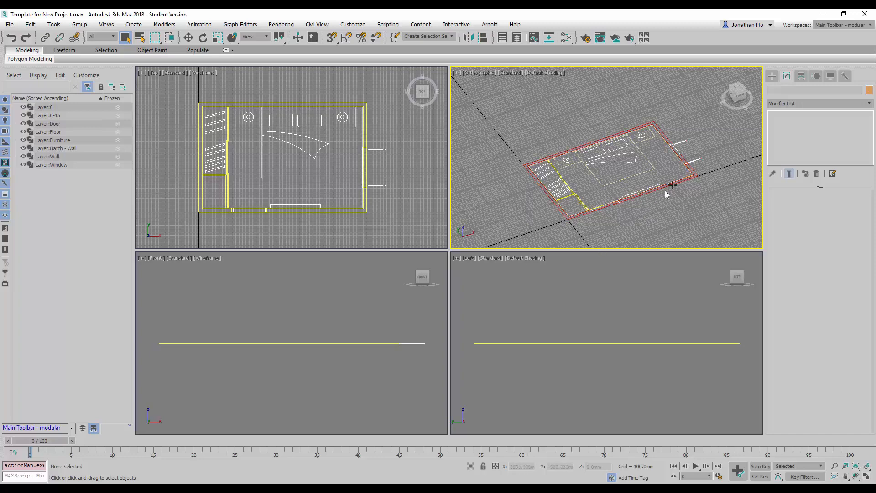
mouse_move(703, 188)
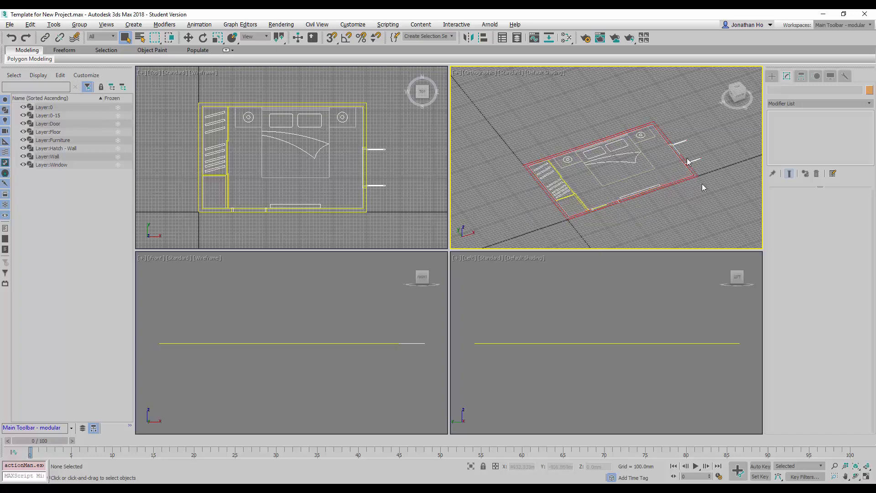